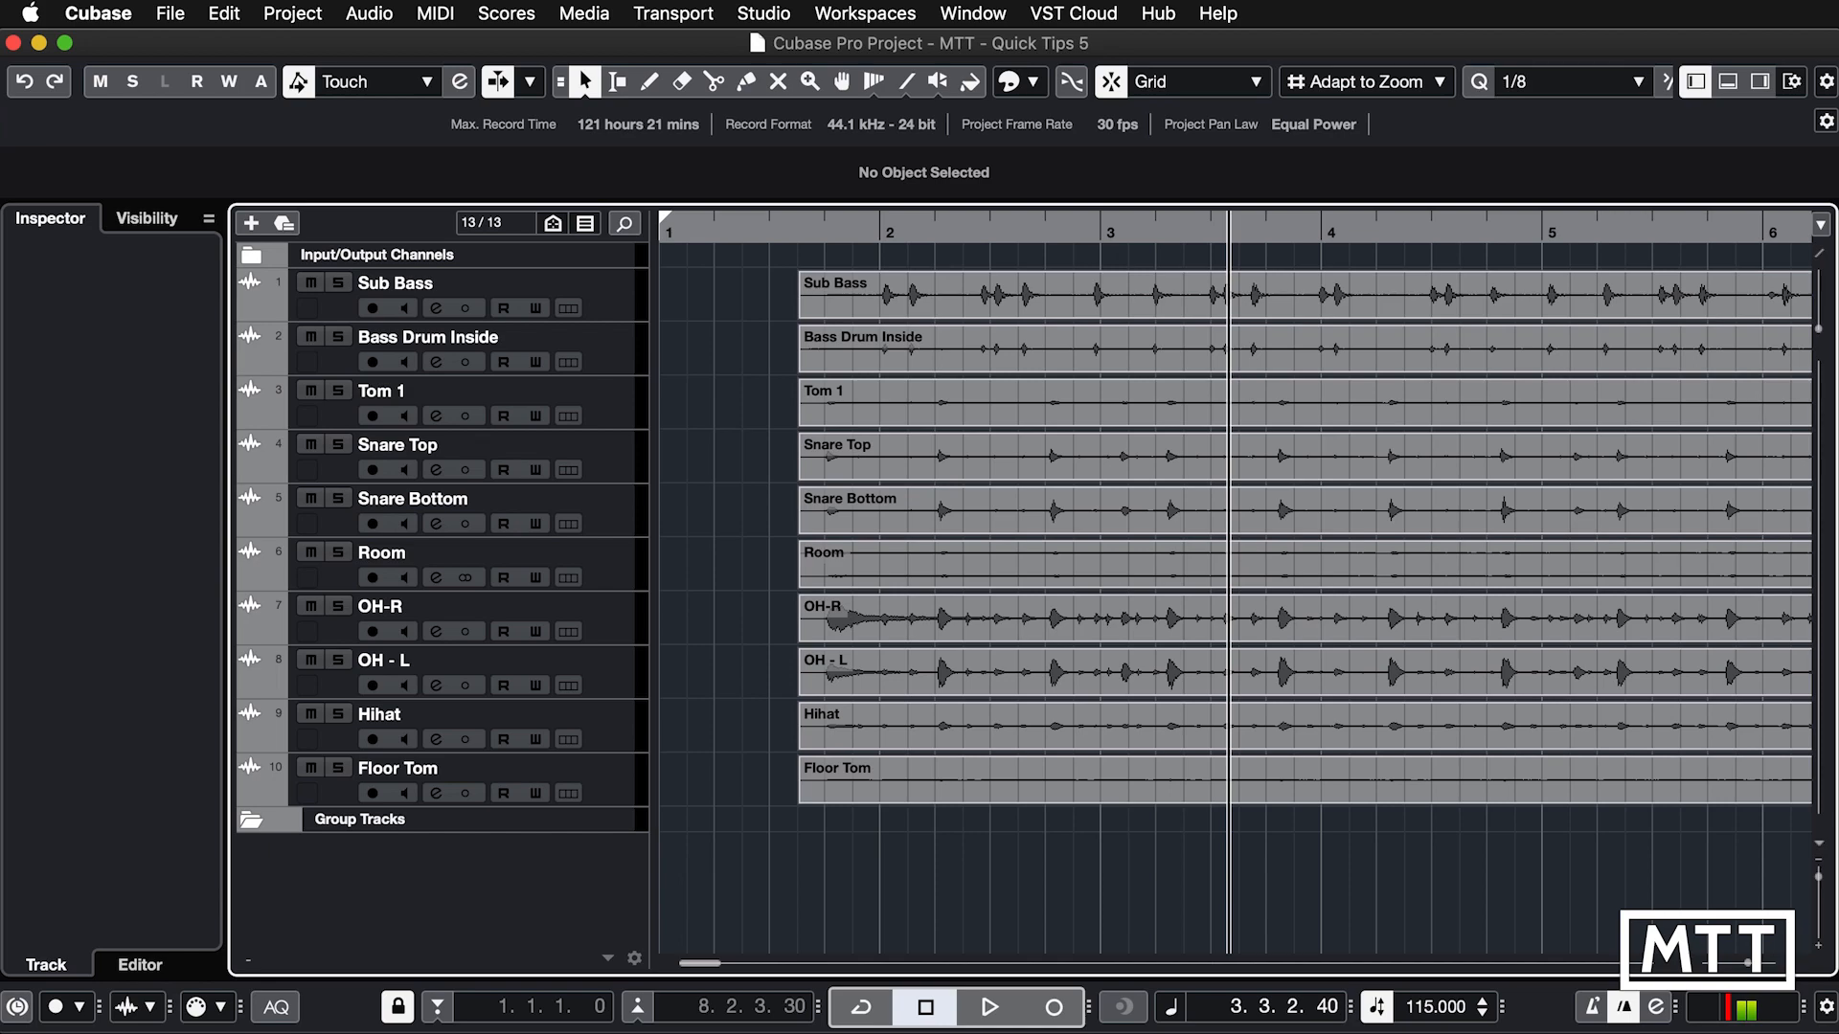
Step: Select the ten drum tracks to run the folder-and-group-channel macro
{"action": "left_click", "coordinate": [398, 768]}
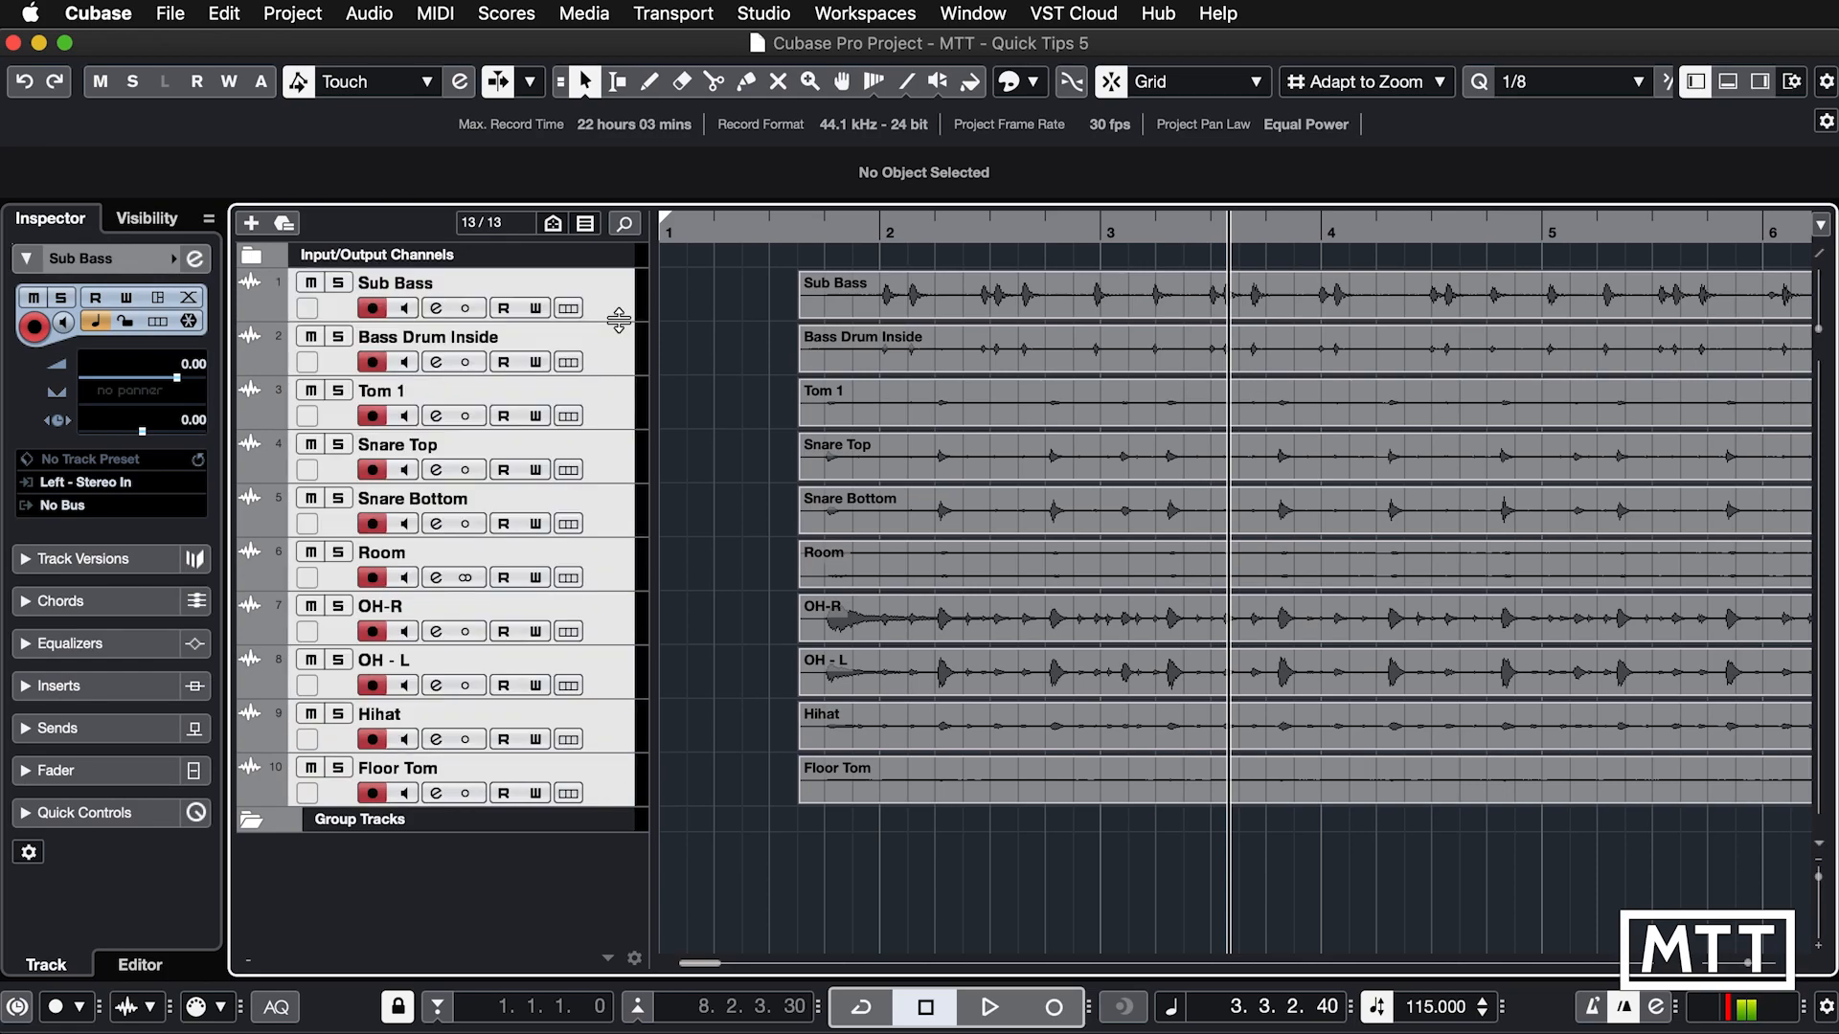
{"action": "mouse_move", "coordinate": [623, 273]}
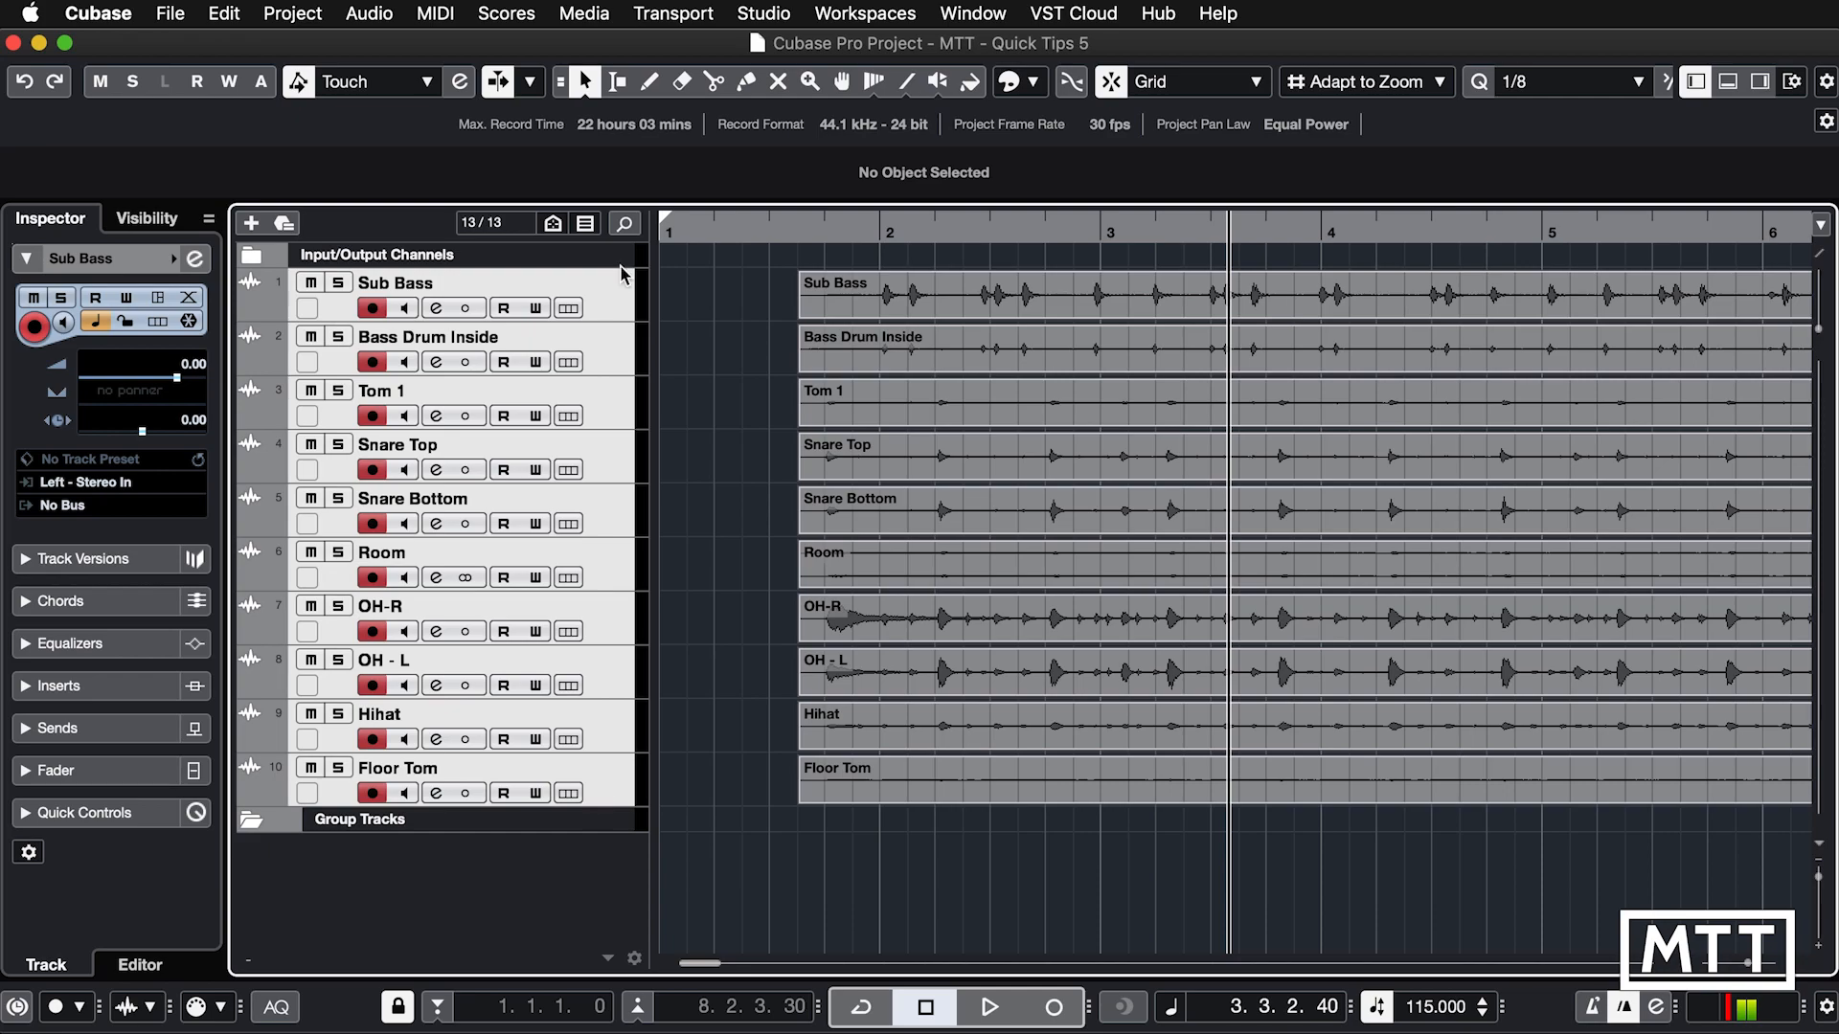
{"action": "mouse_move", "coordinate": [615, 304]}
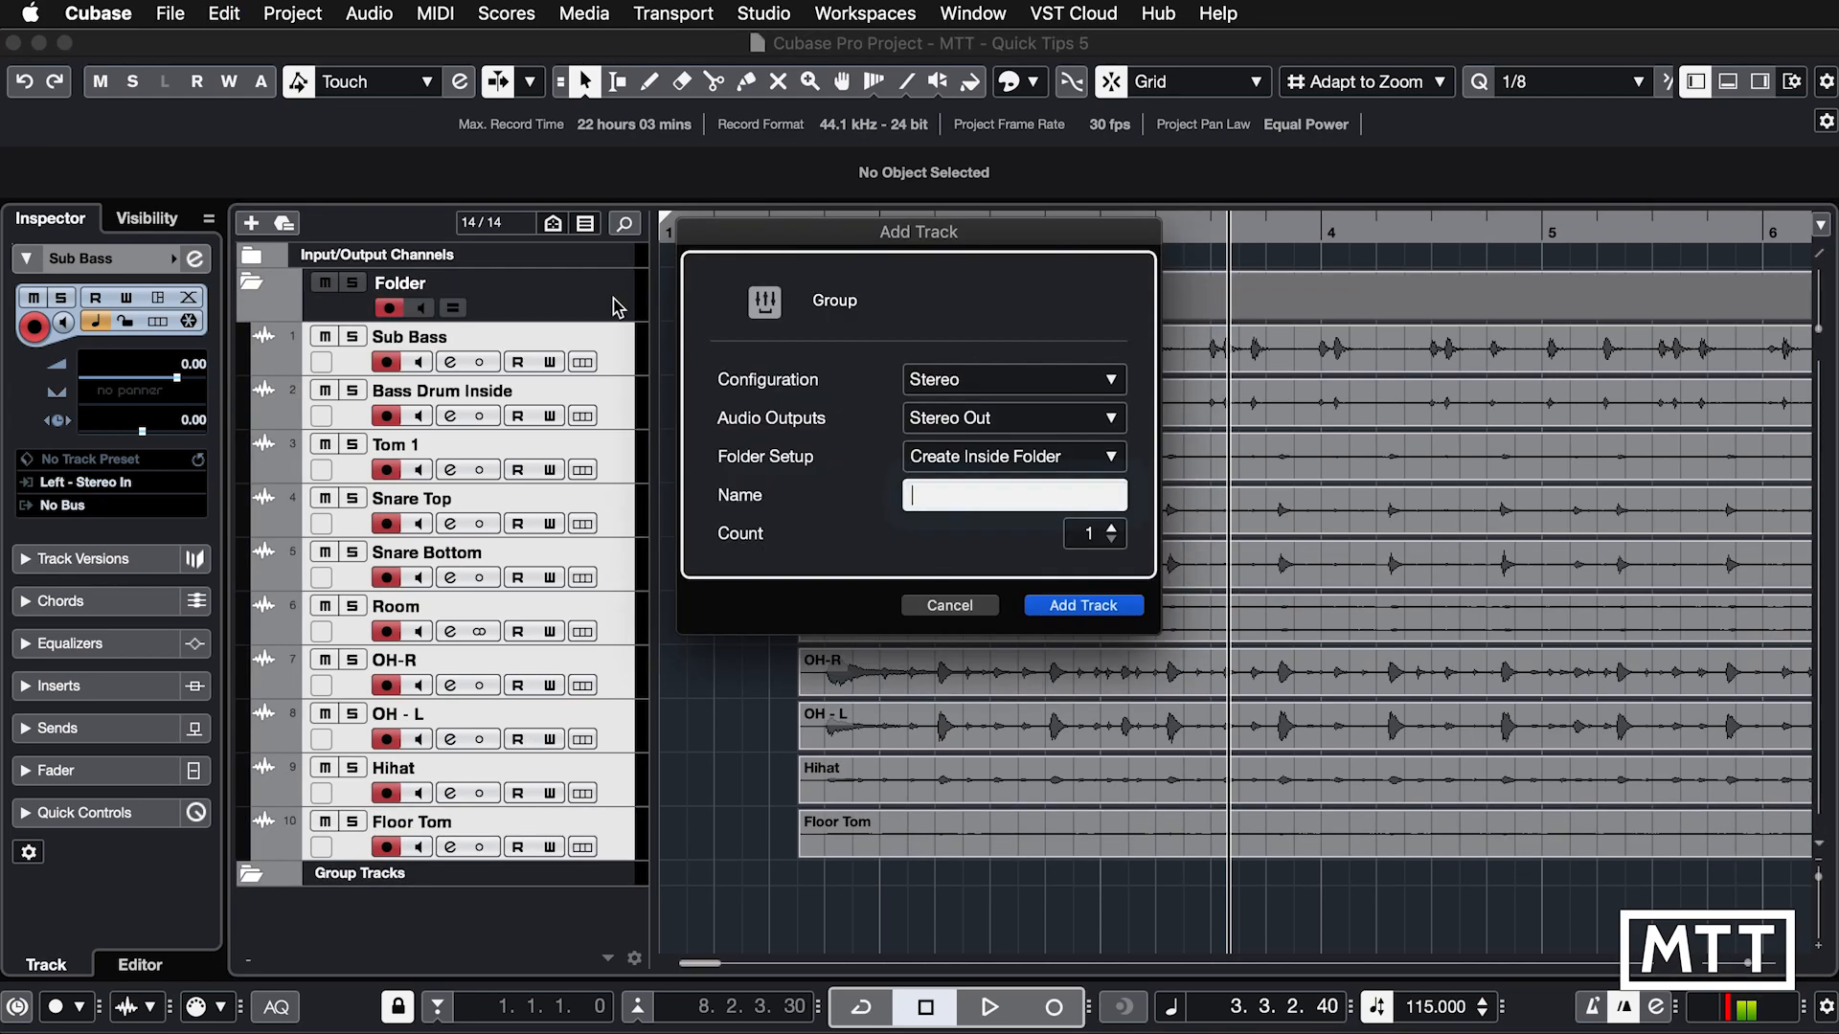
Step: Name the new stereo group track 'Drum Grp' and add it
{"action": "left_click", "coordinate": [1014, 495]}
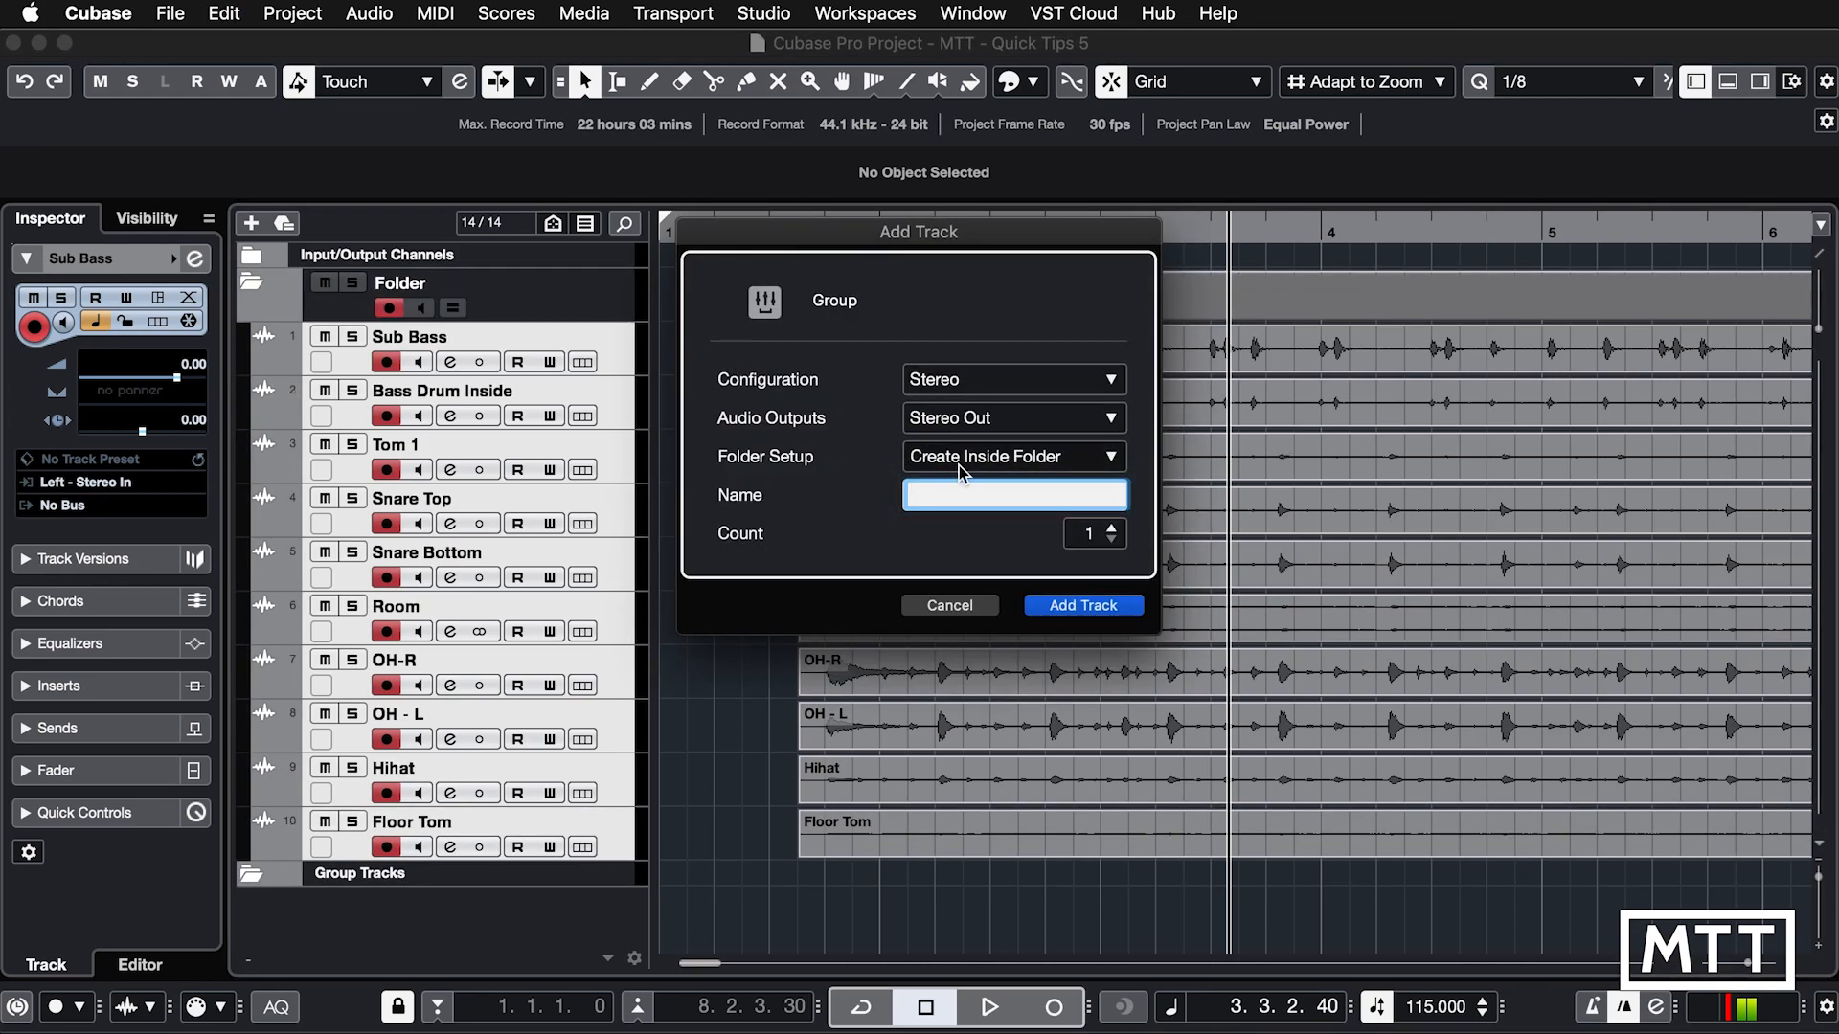
{"action": "type", "text": "Drum G"}
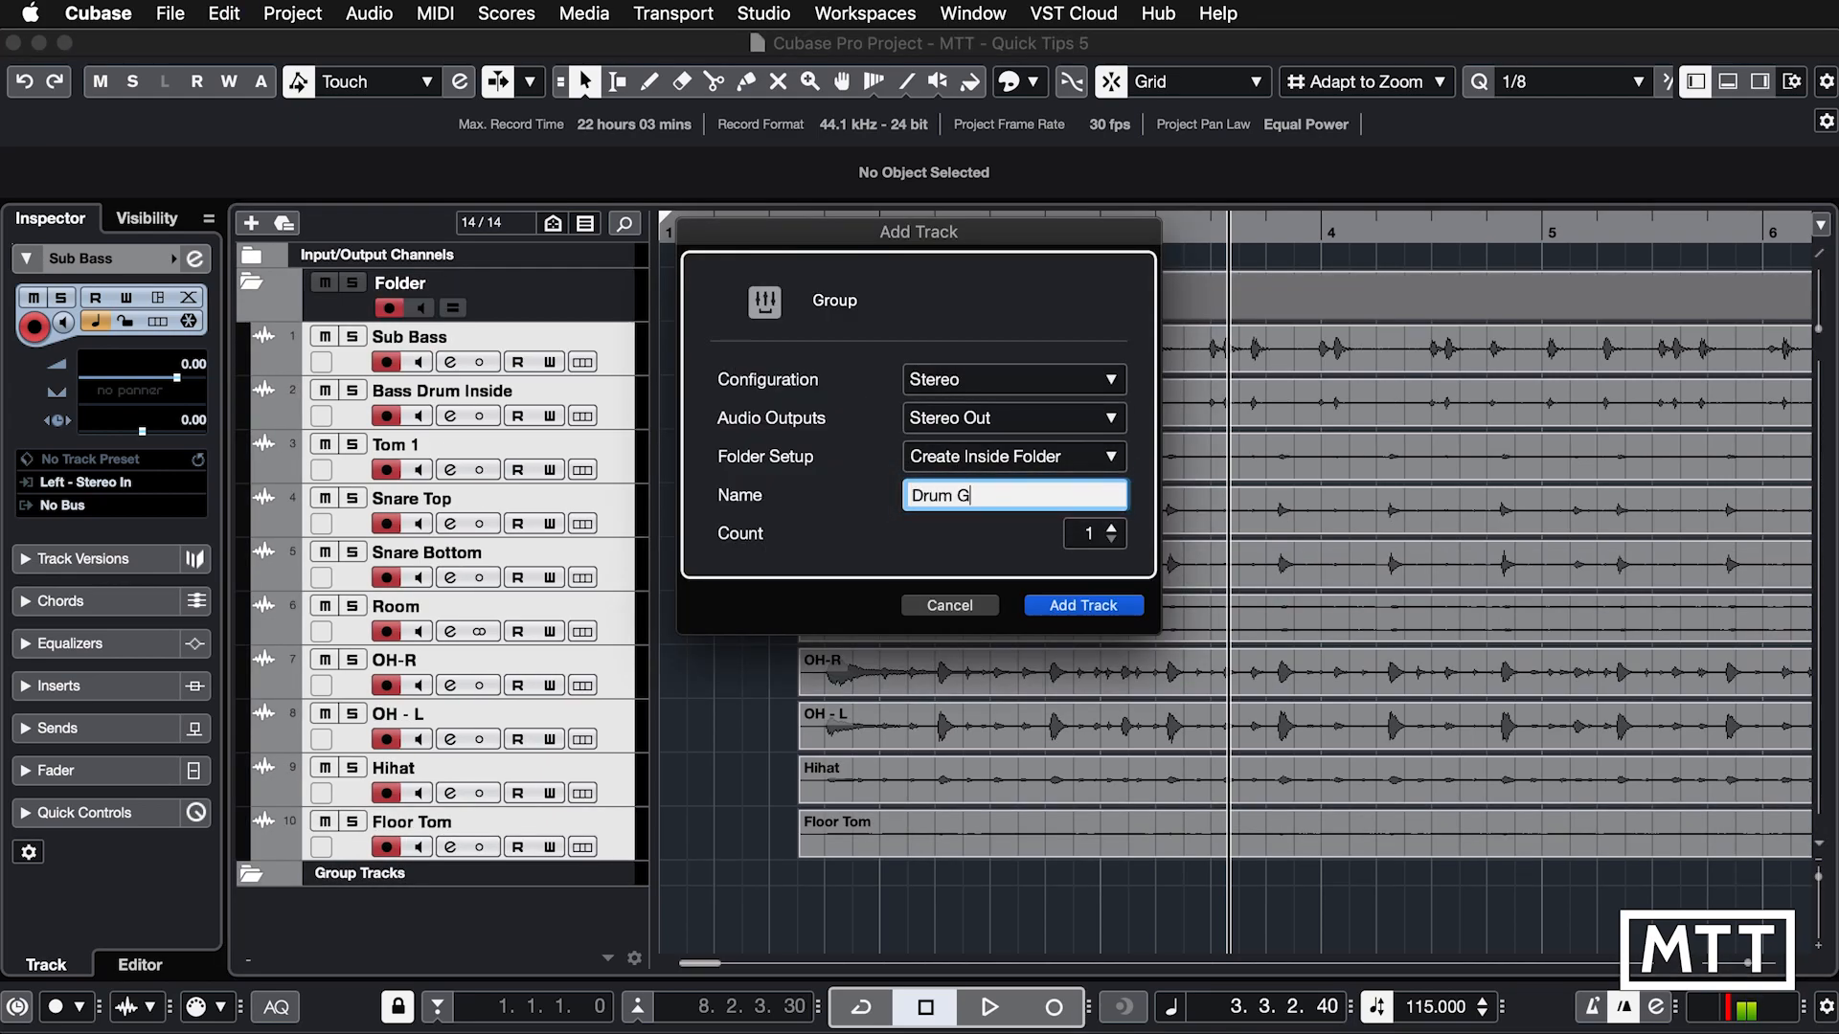
{"action": "left_click", "coordinate": [1083, 604]}
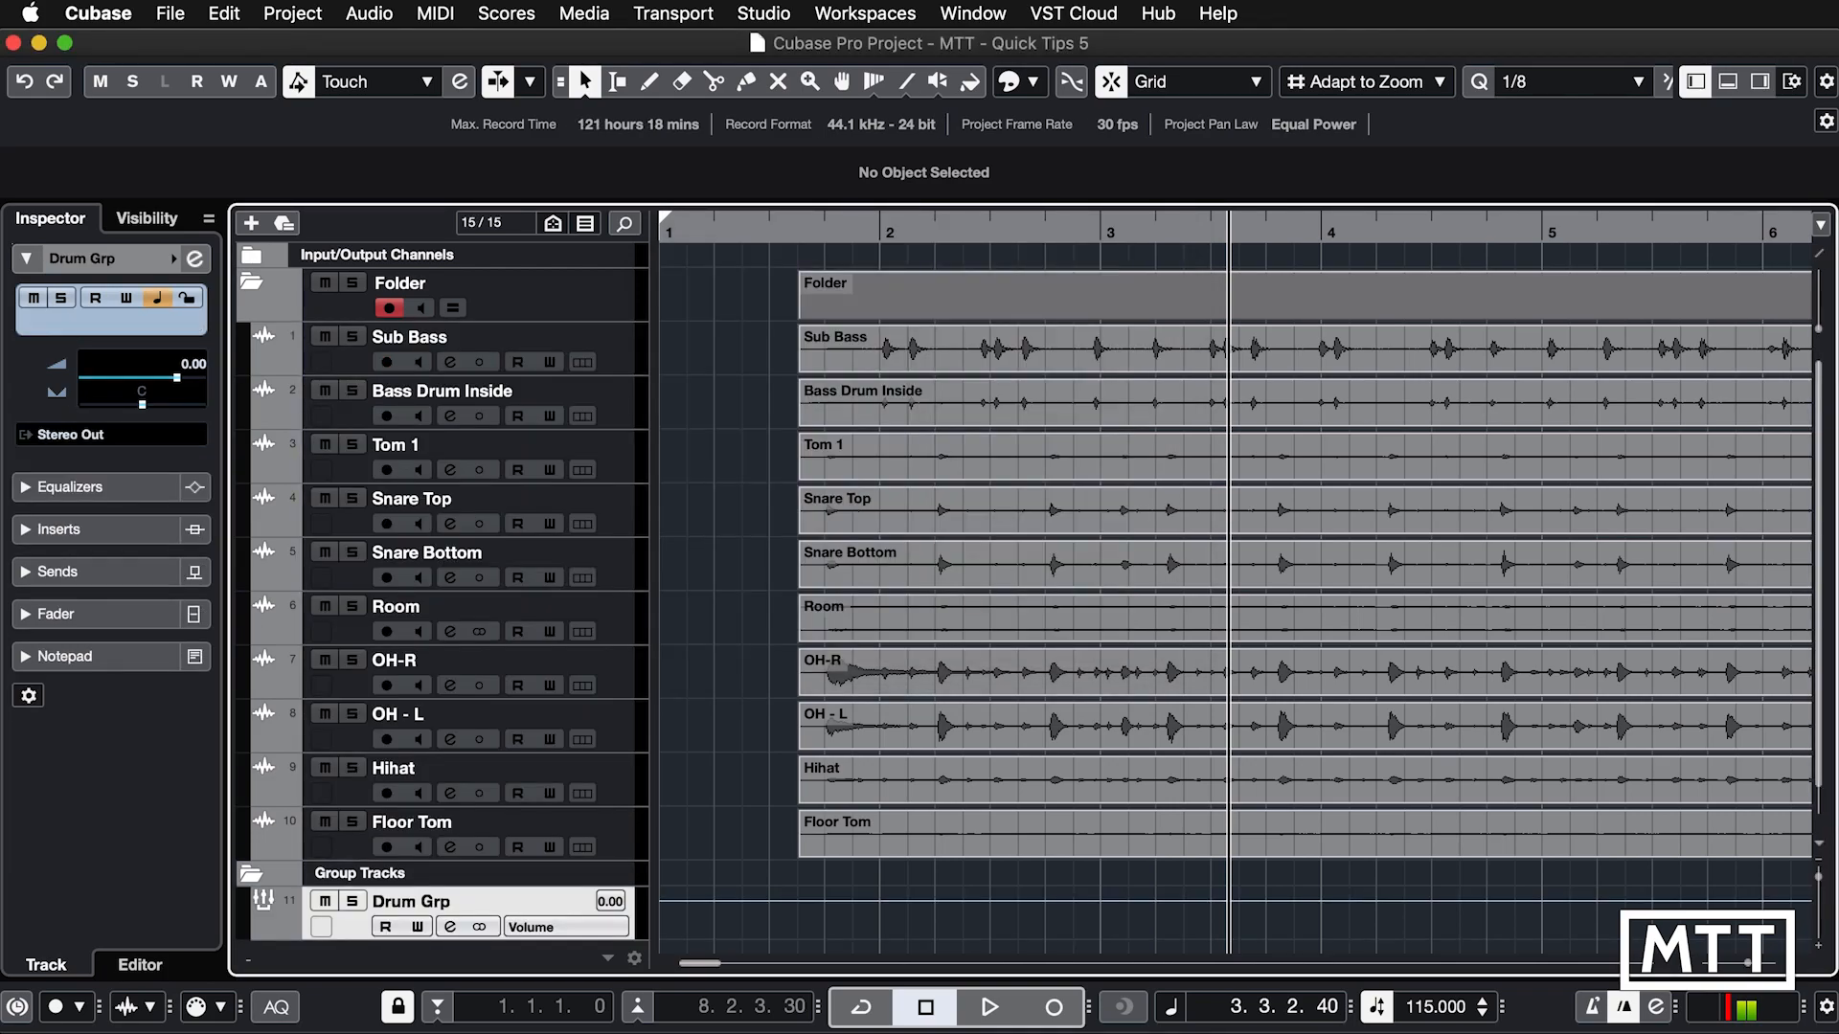
Step: Rename the folder track to 'Drums' and collapse it
{"action": "double_click", "coordinate": [400, 283]}
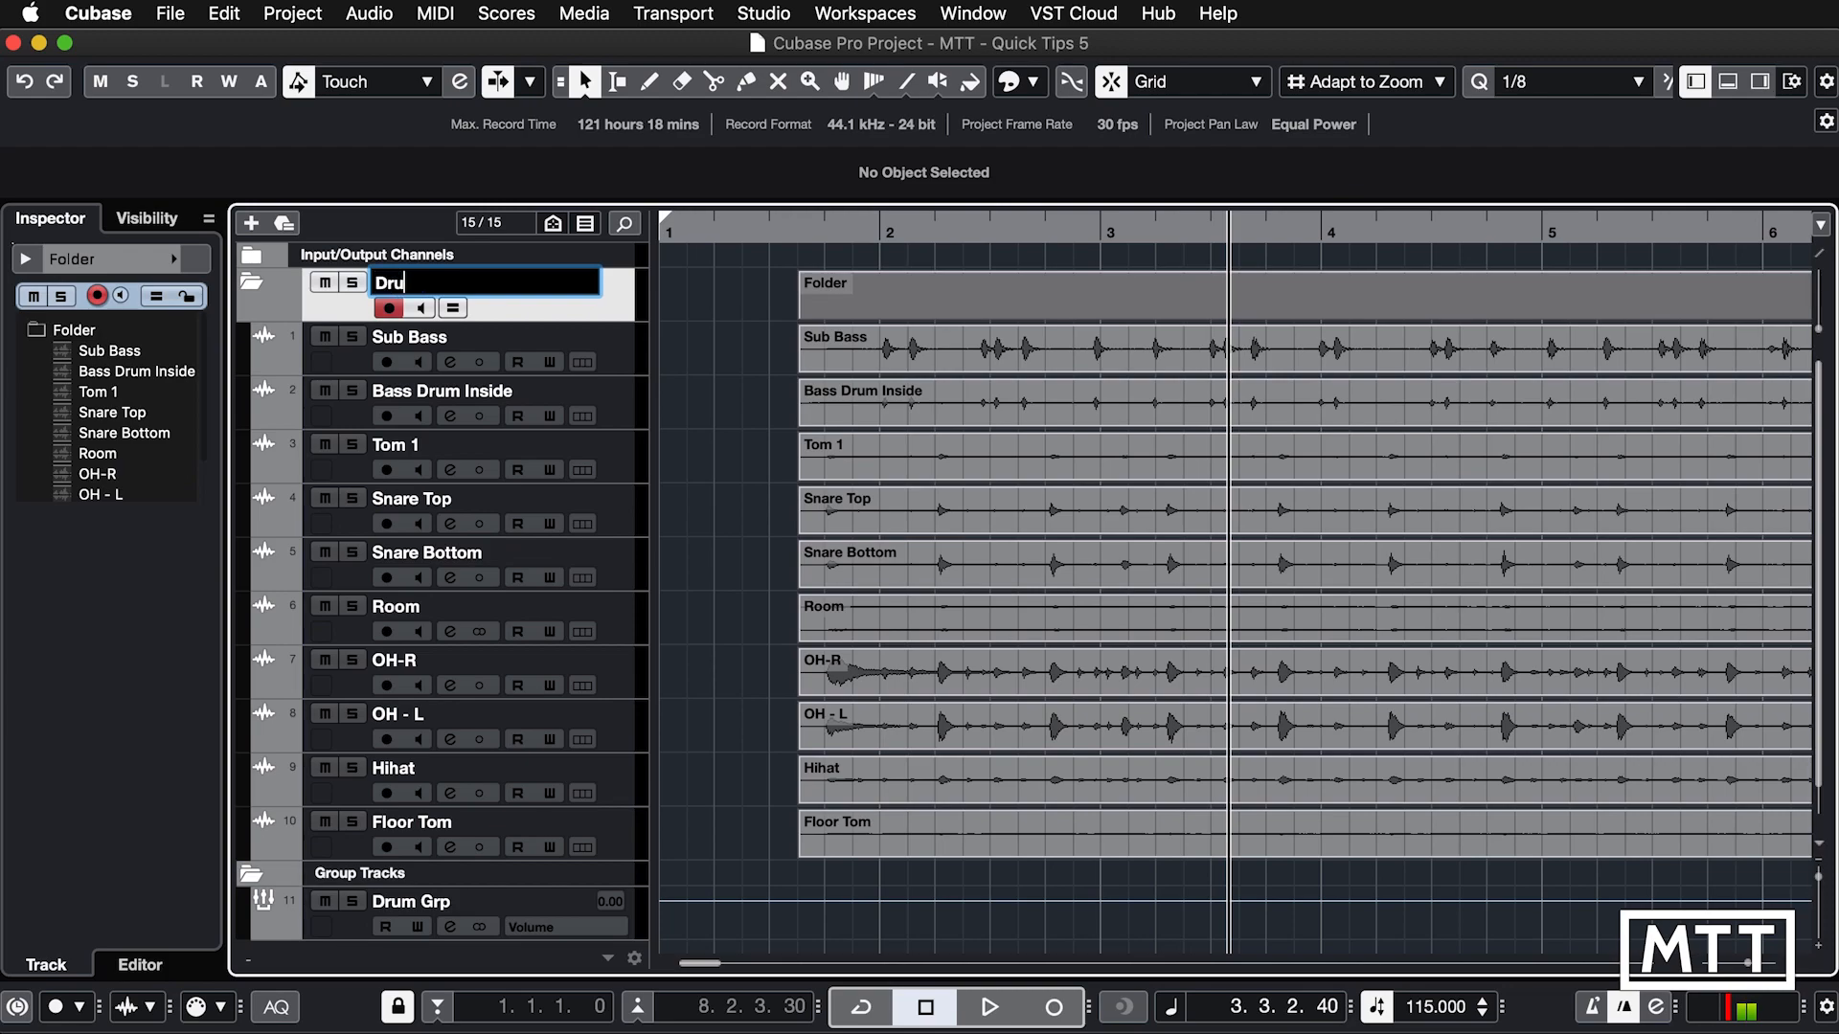
{"action": "left_click", "coordinate": [255, 282]}
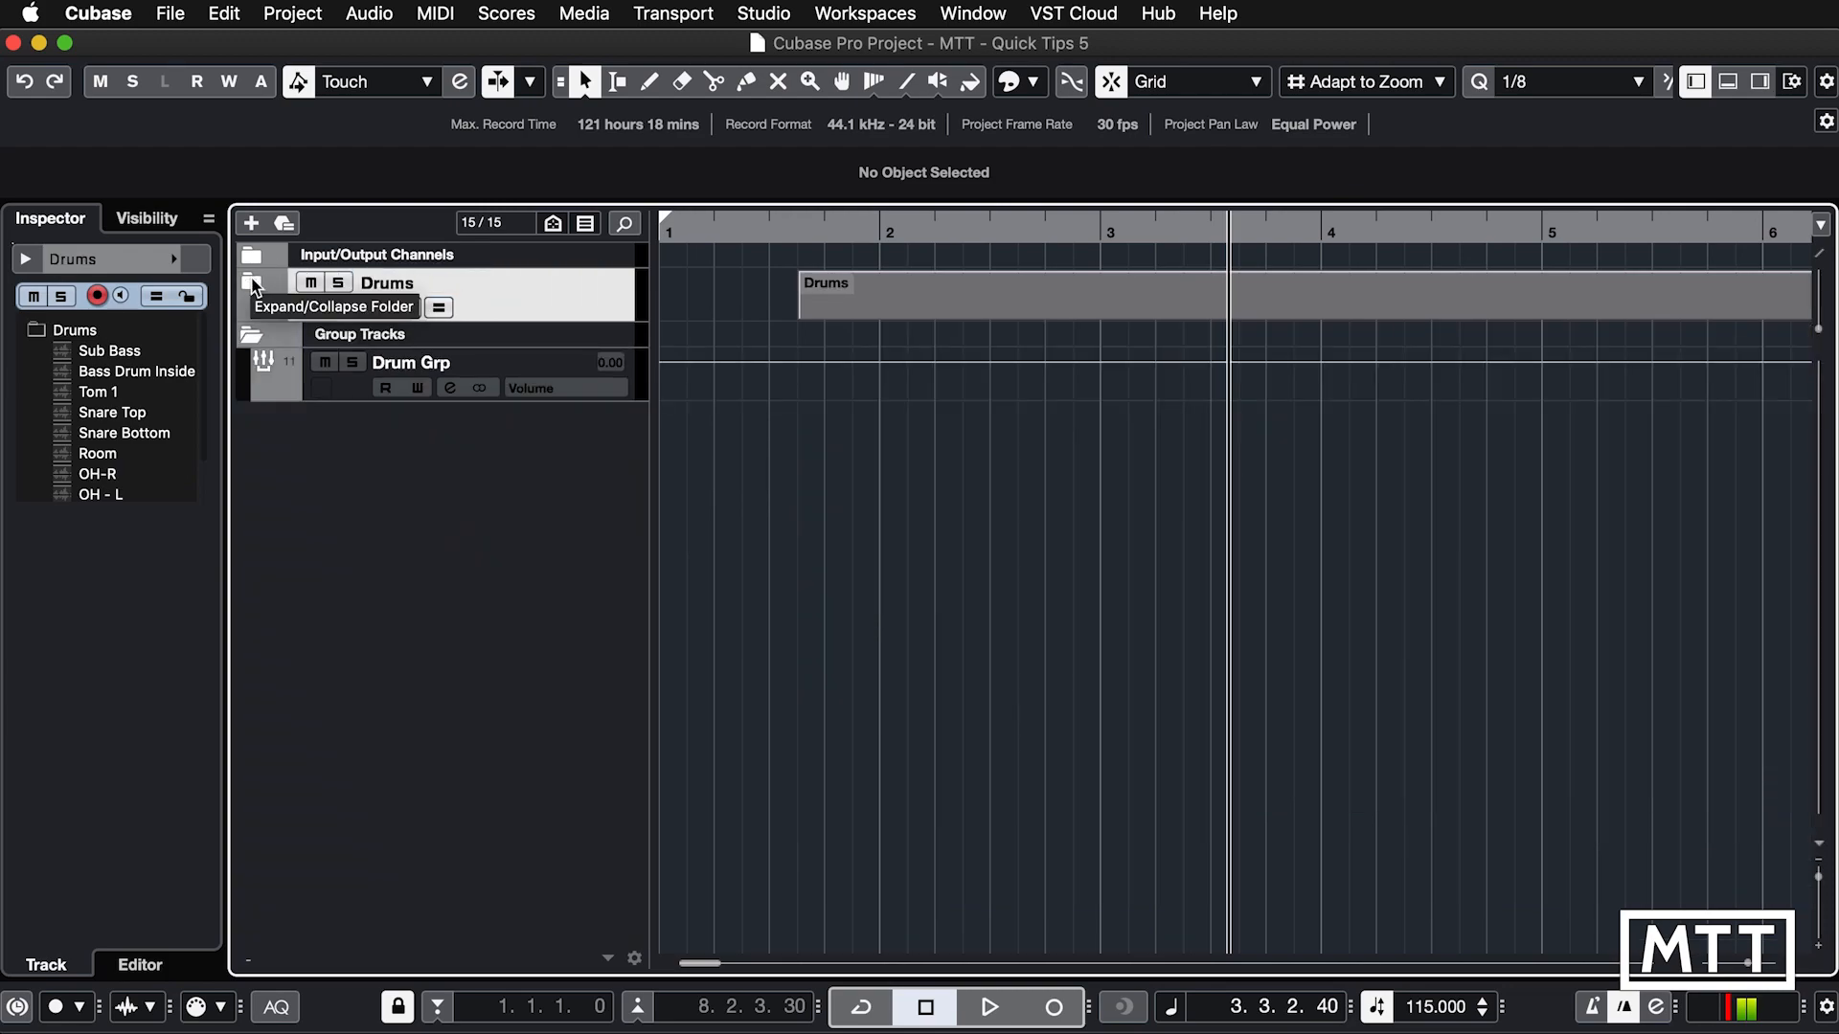
{"action": "left_click", "coordinate": [234, 12]}
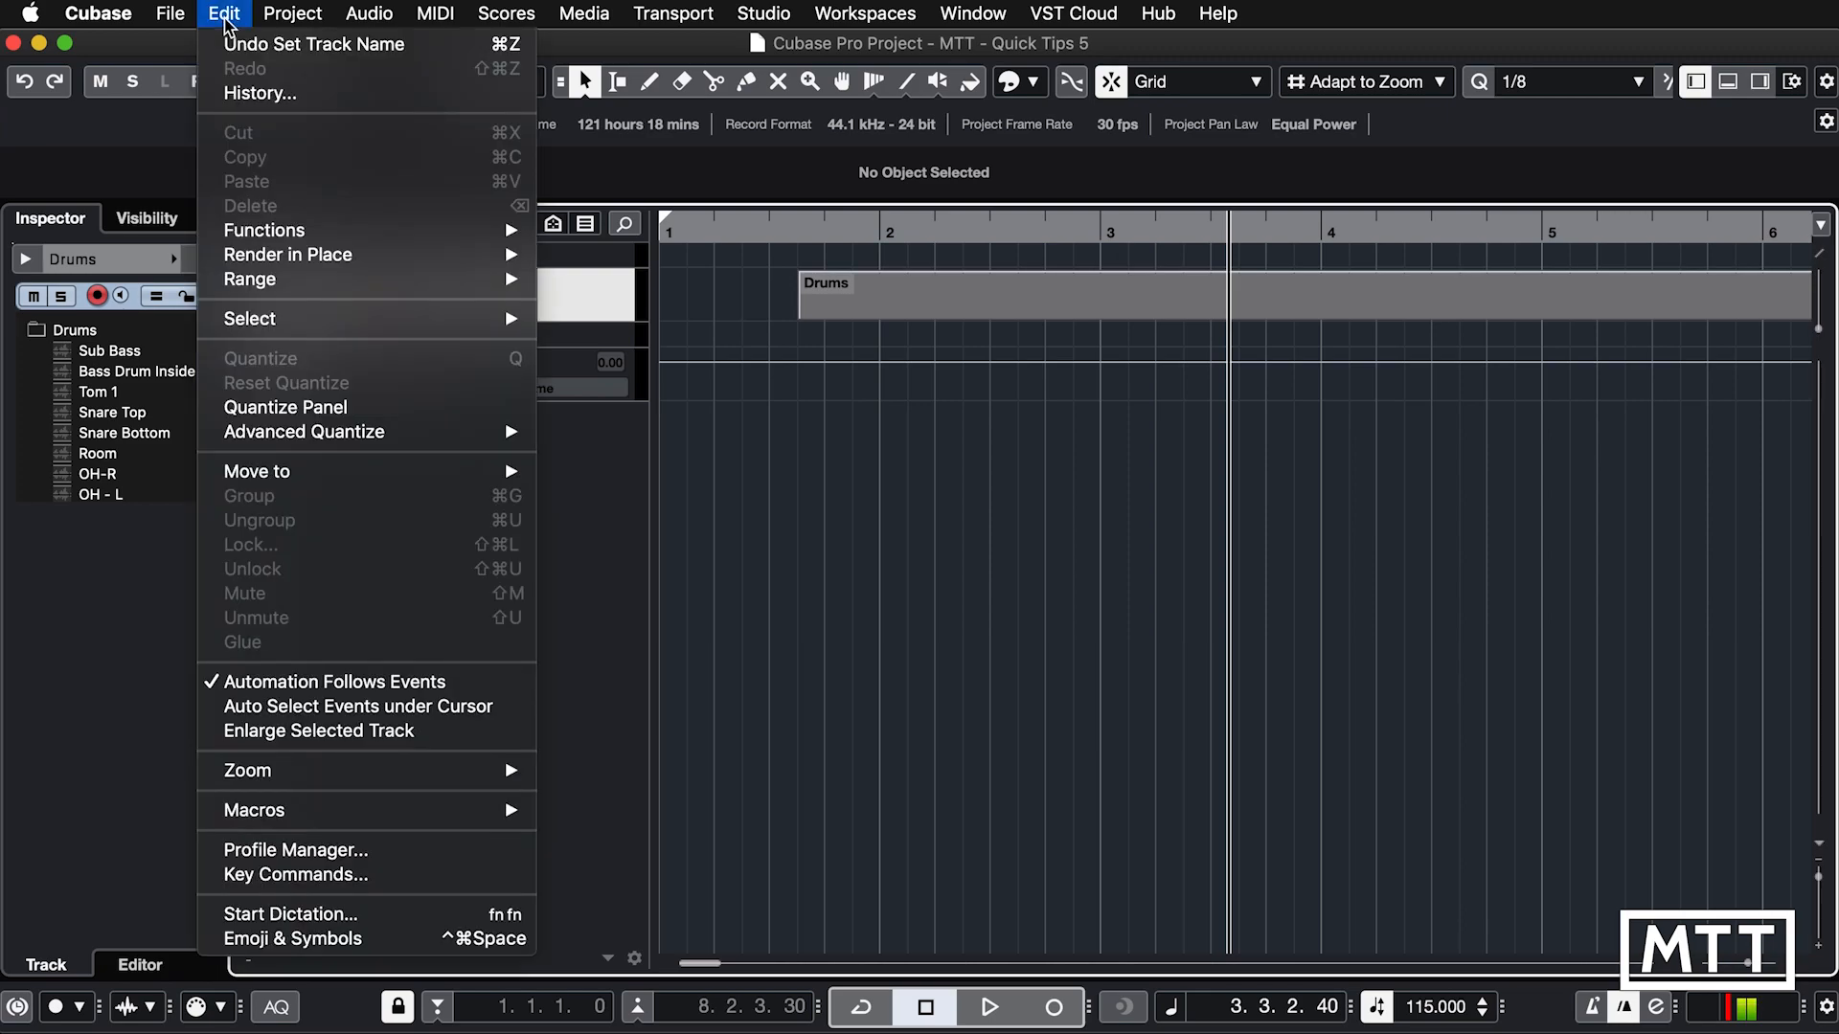
{"action": "mouse_move", "coordinate": [293, 876]}
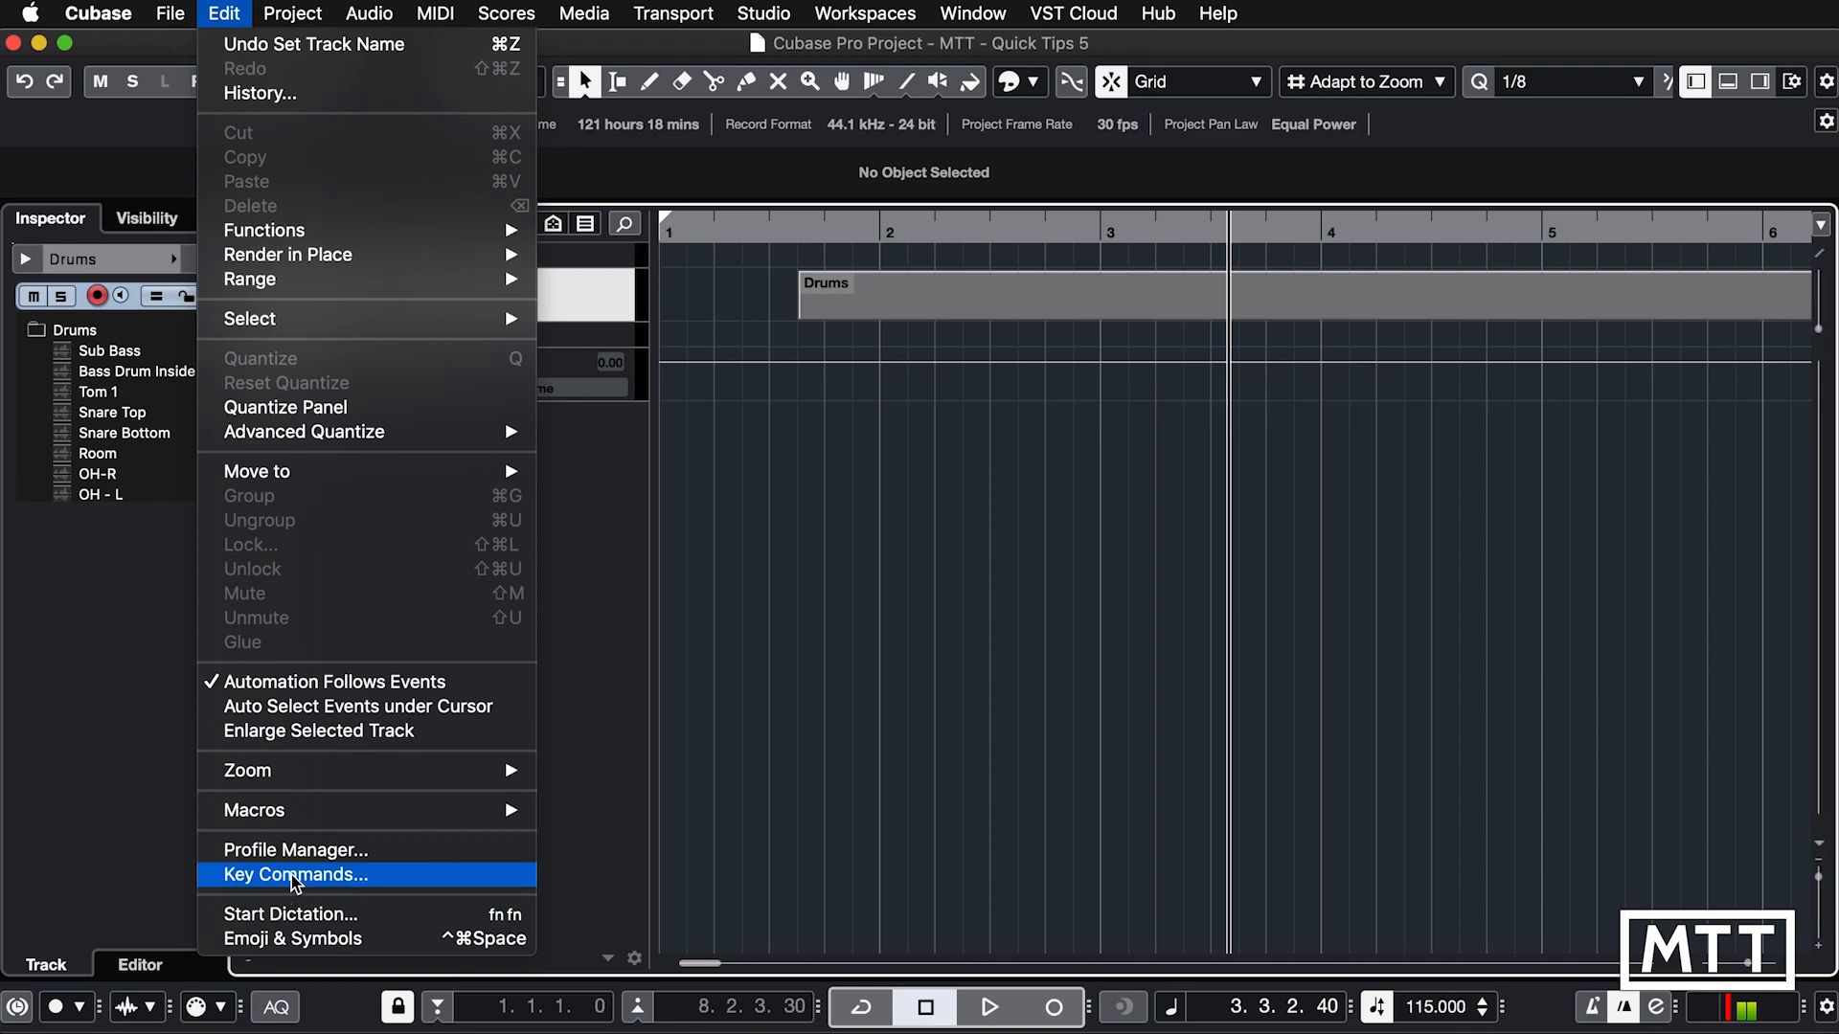
Step: Open Edit > Key Commands from the menu bar
{"action": "left_click", "coordinate": [294, 875]}
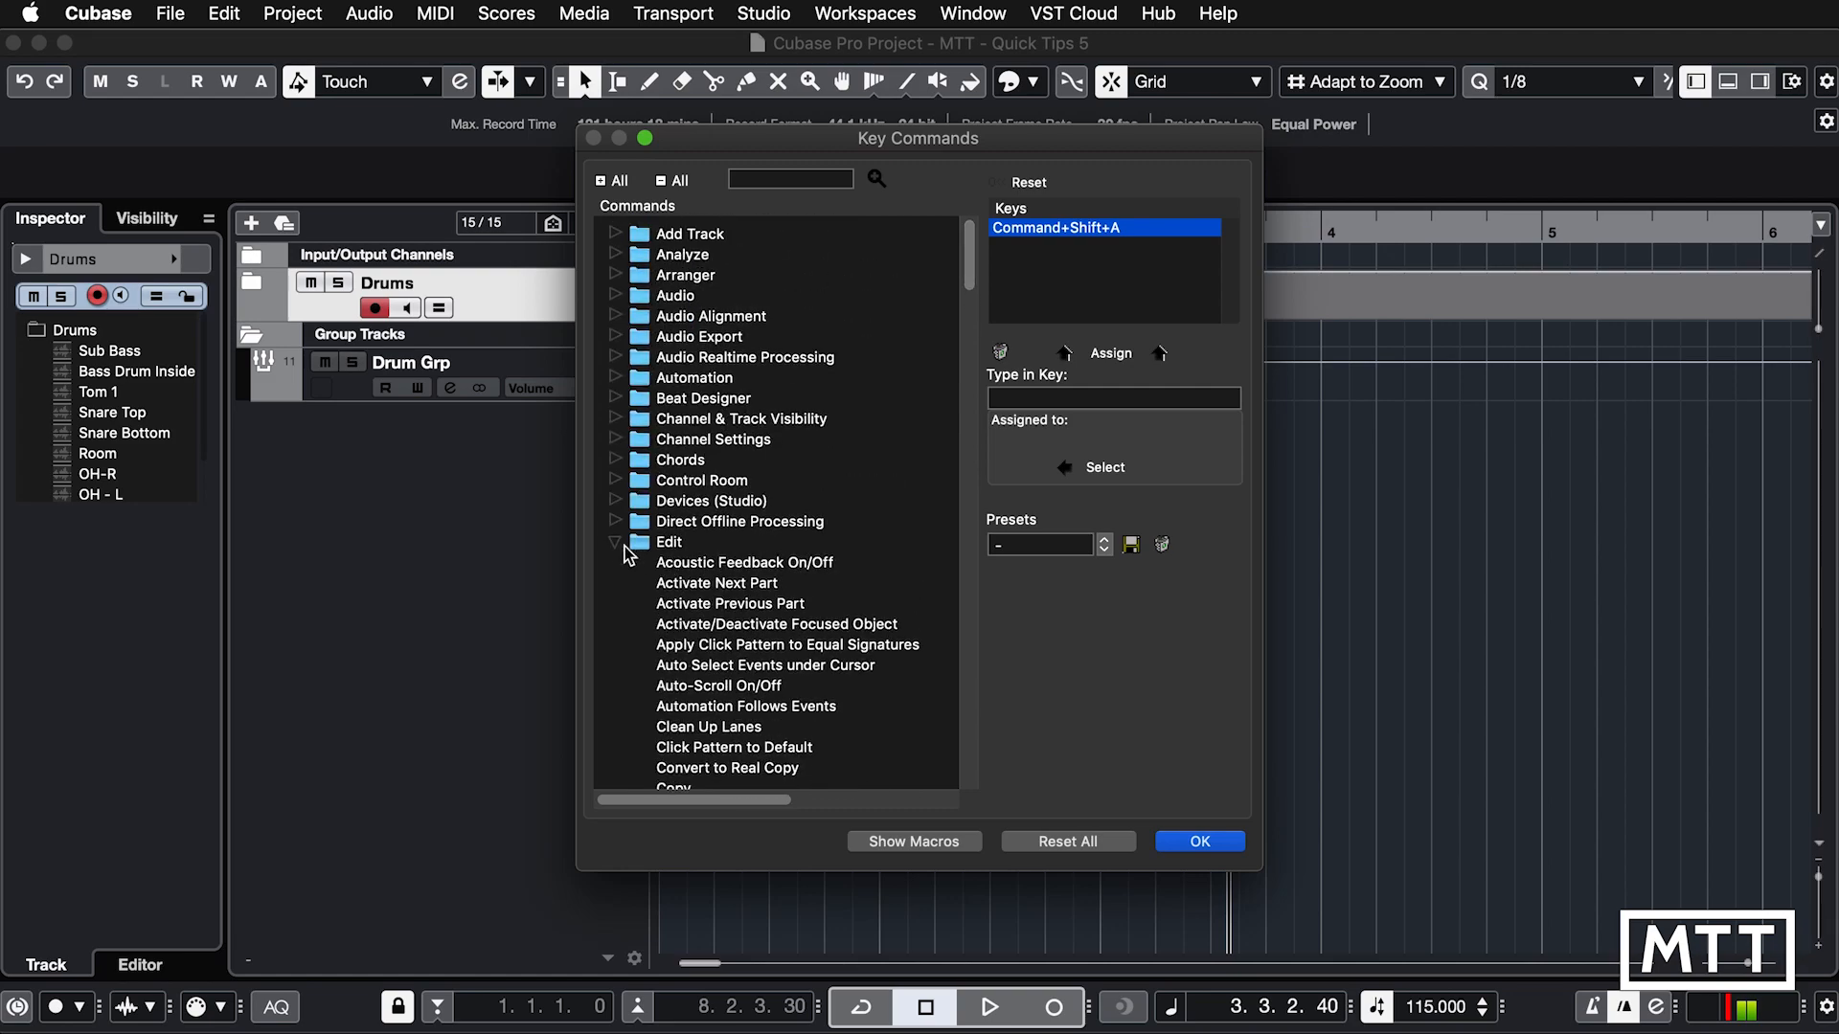
Step: Collapse Edit, expand Macro, and select 'Selected Tracks to new Folder and Add Group Channel'
{"action": "left_click", "coordinate": [614, 542]}
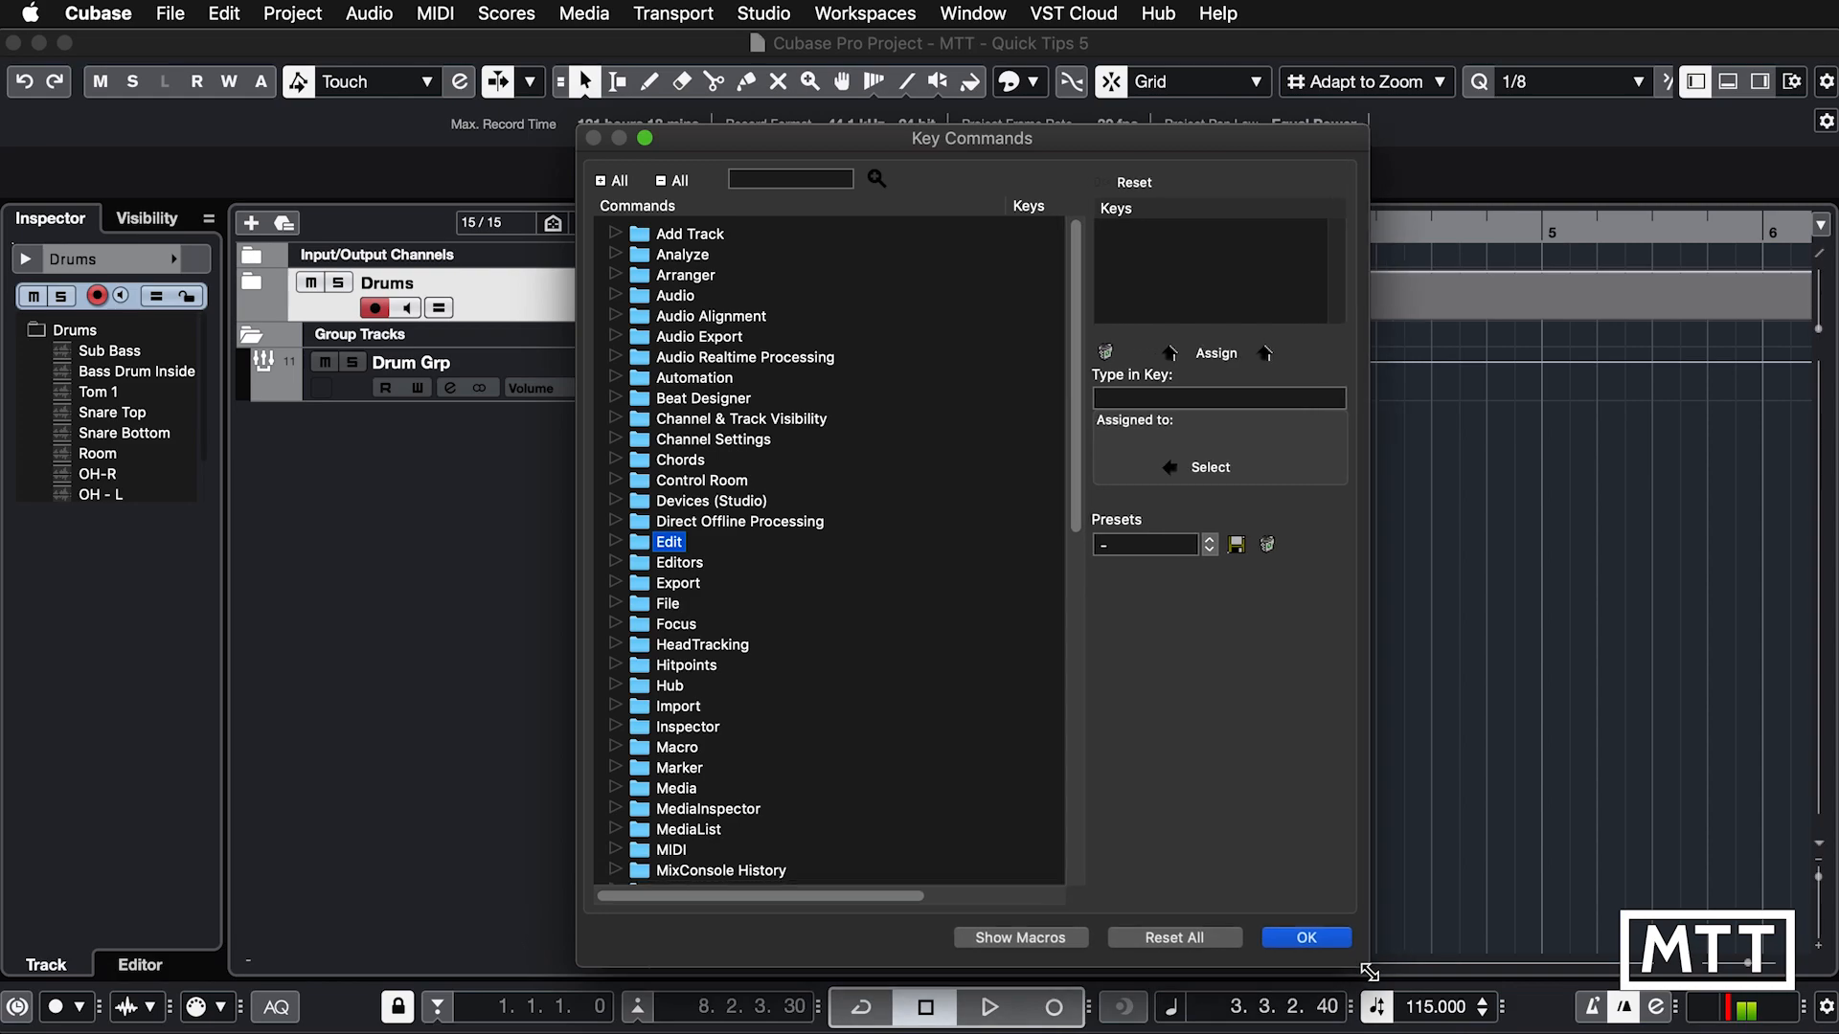
{"action": "left_click", "coordinate": [616, 747]}
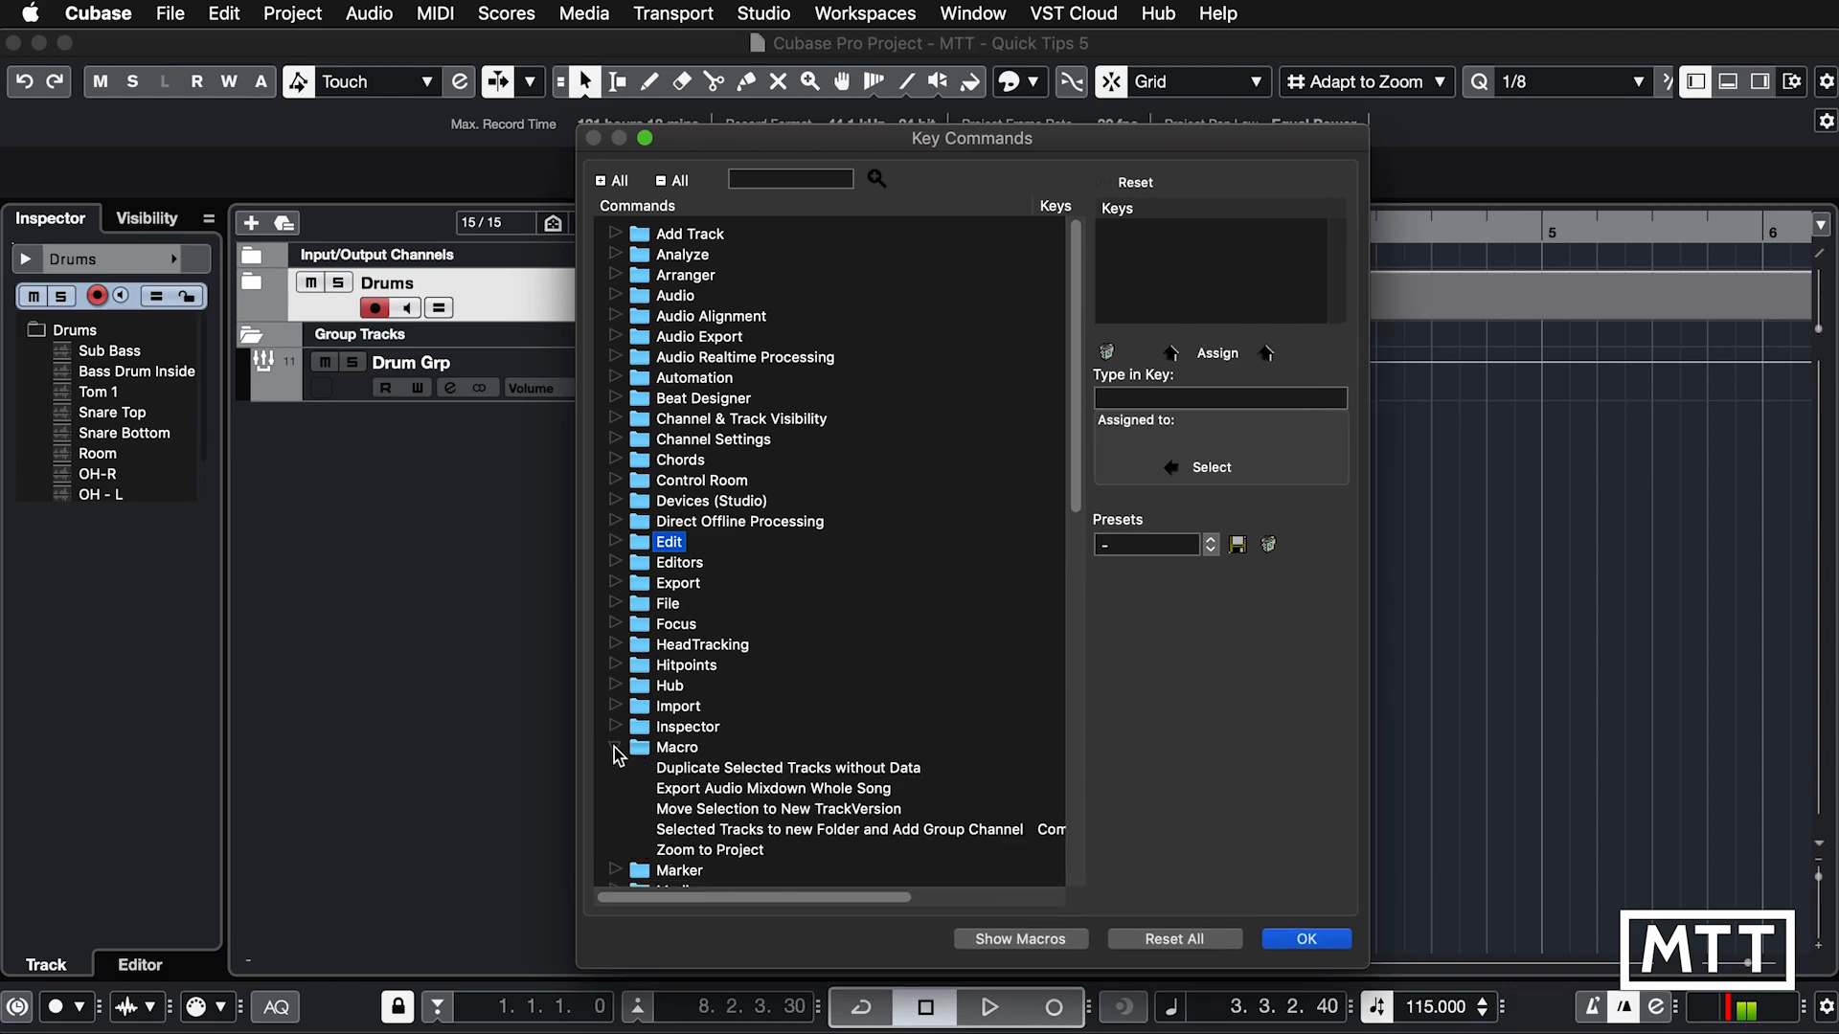
{"action": "scroll", "scroll_direction": "down", "scroll_amount": 3}
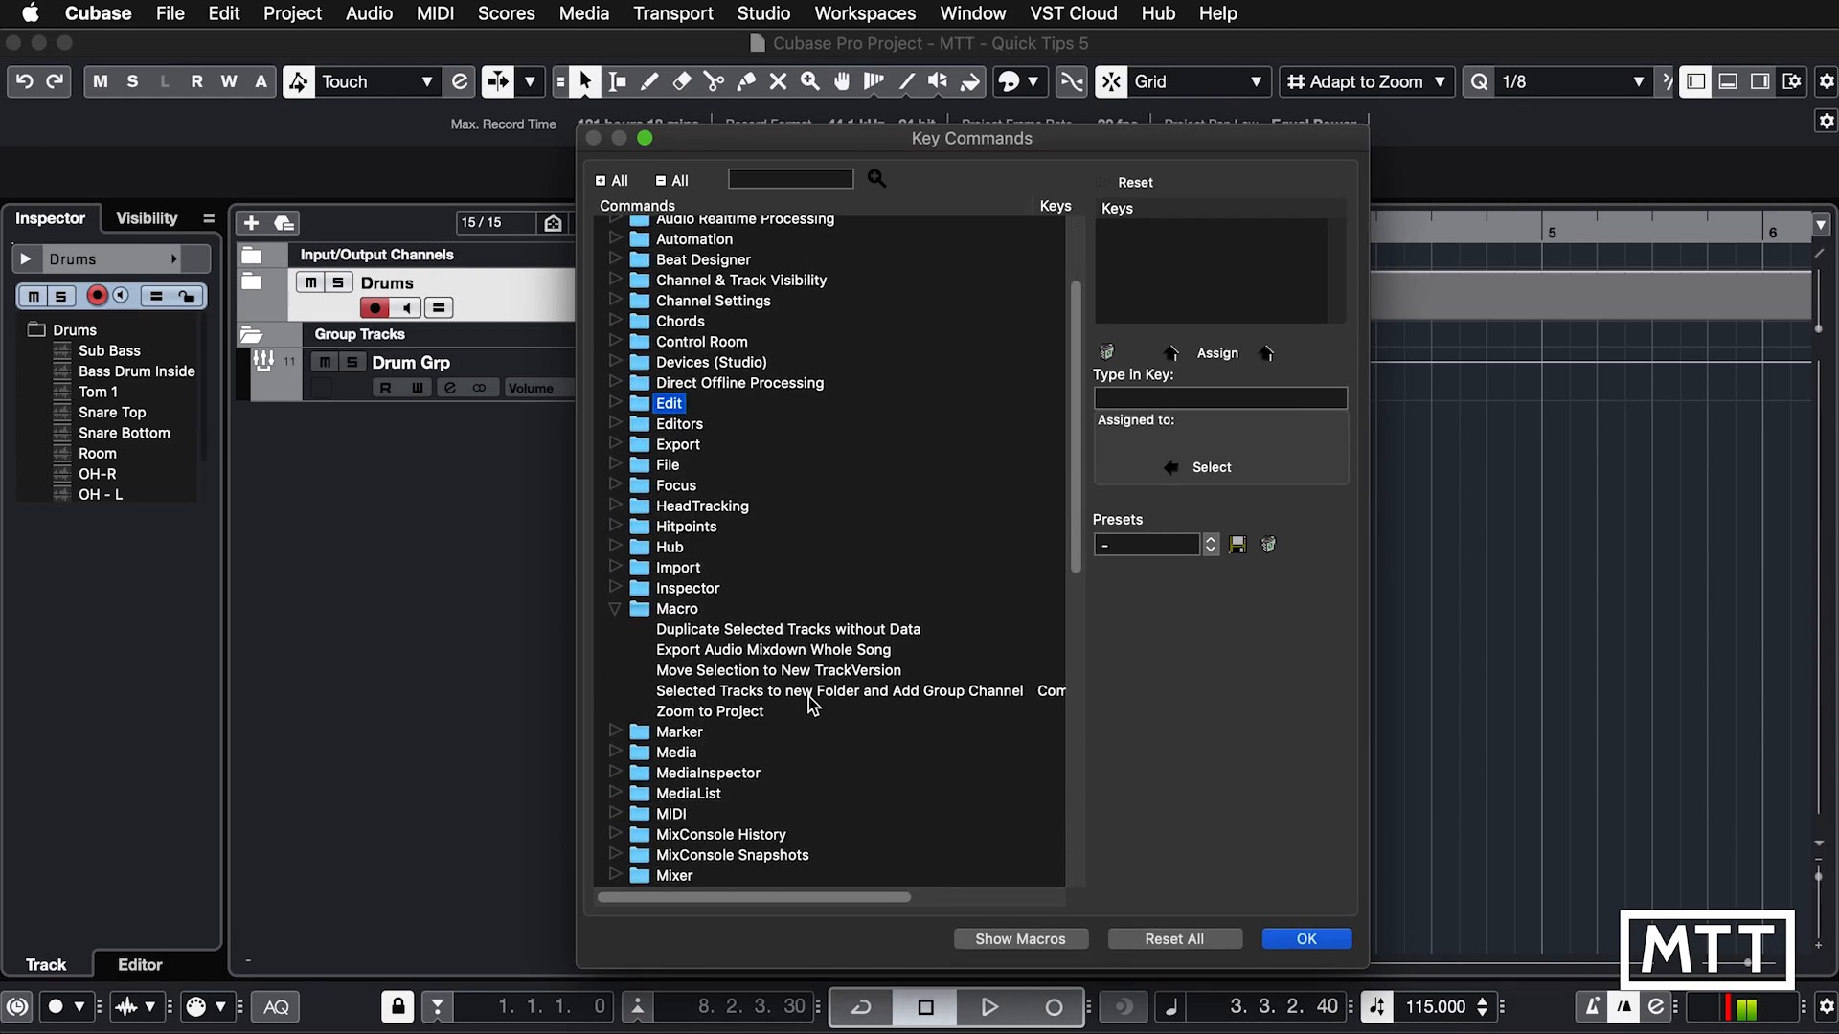
{"action": "left_click", "coordinate": [839, 691]}
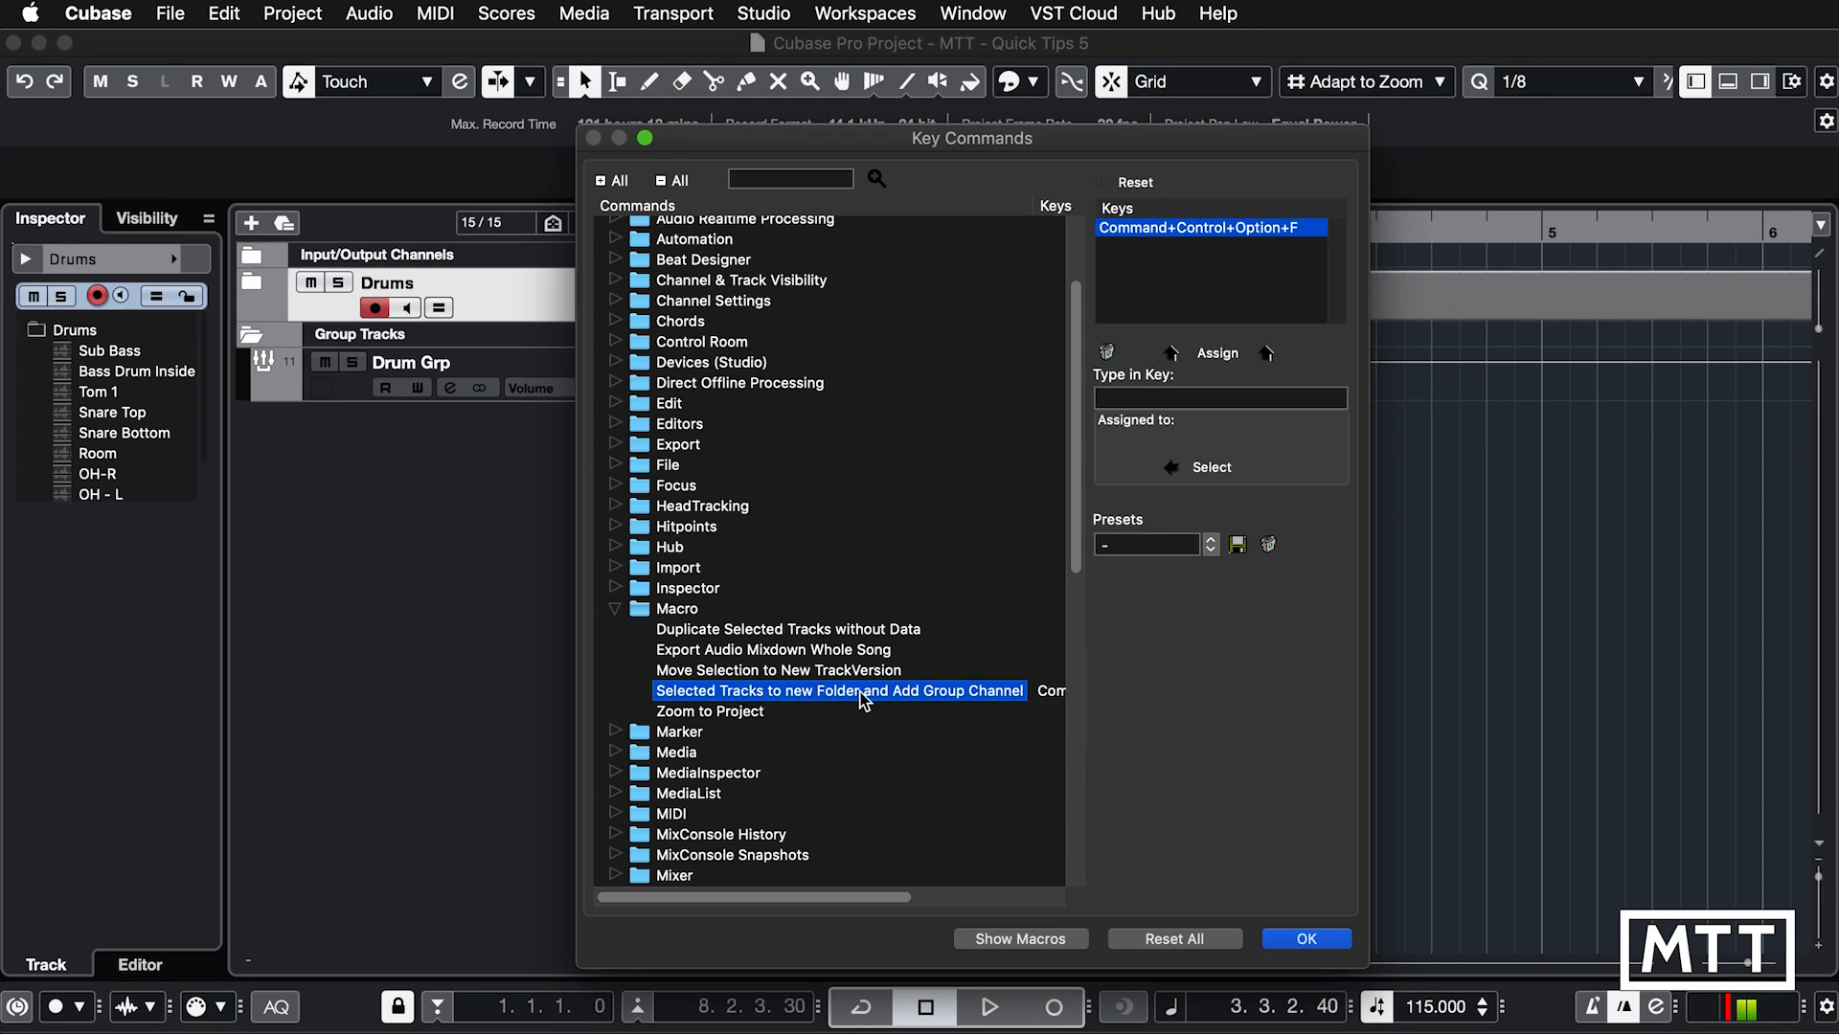
{"action": "mouse_move", "coordinate": [1003, 699]}
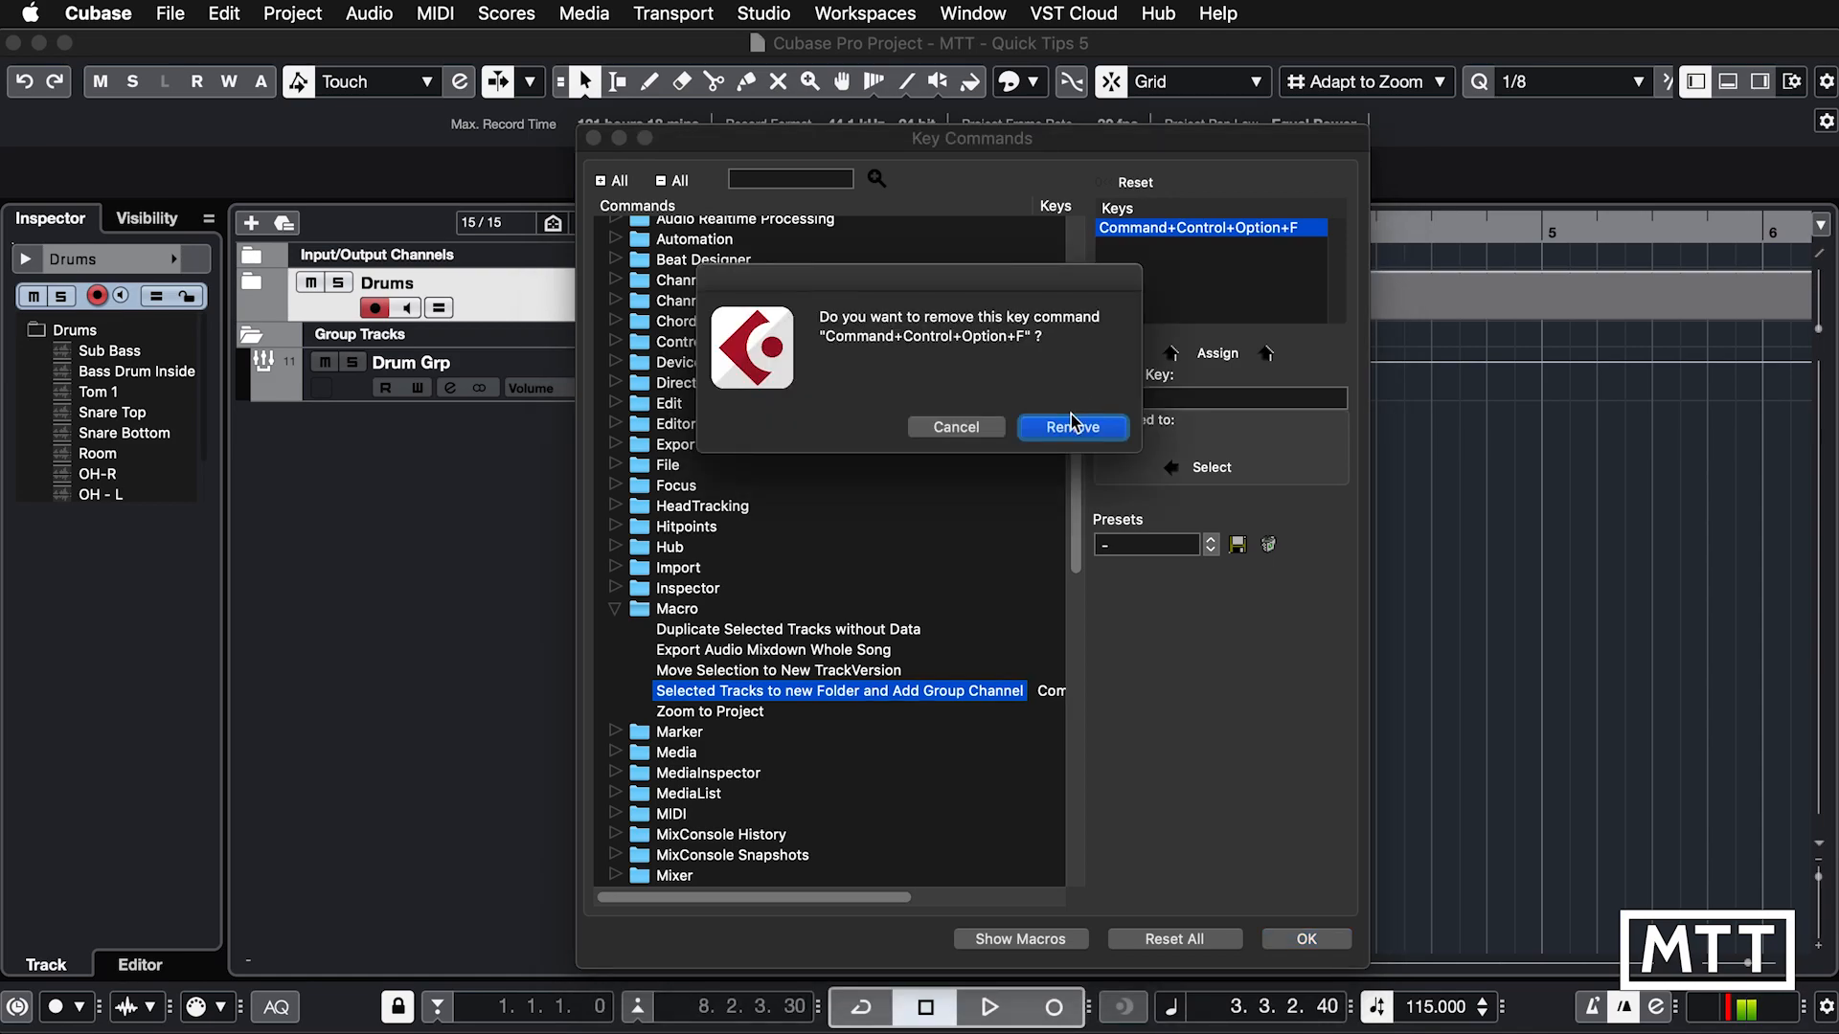
Step: Remove the macro's old shortcut, assign a new key combination, and close Key Commands
{"action": "left_click", "coordinate": [1071, 427]}
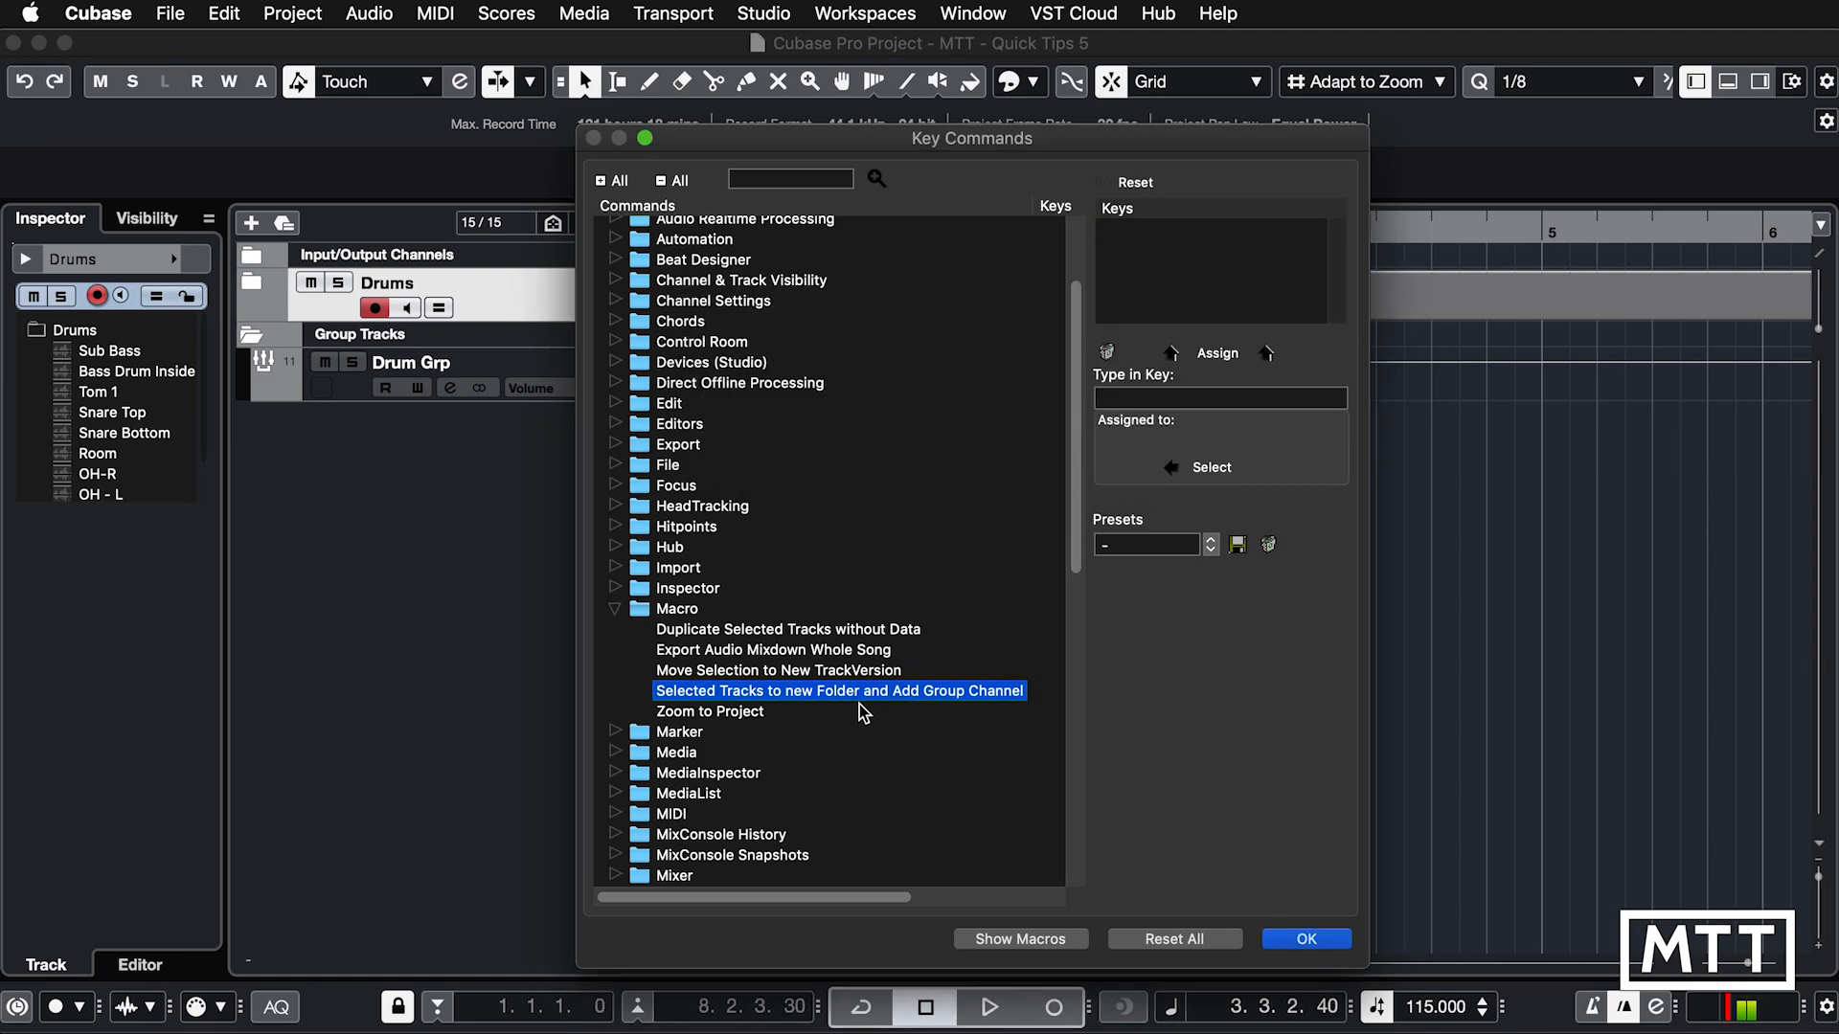
{"action": "left_click", "coordinate": [1220, 398]}
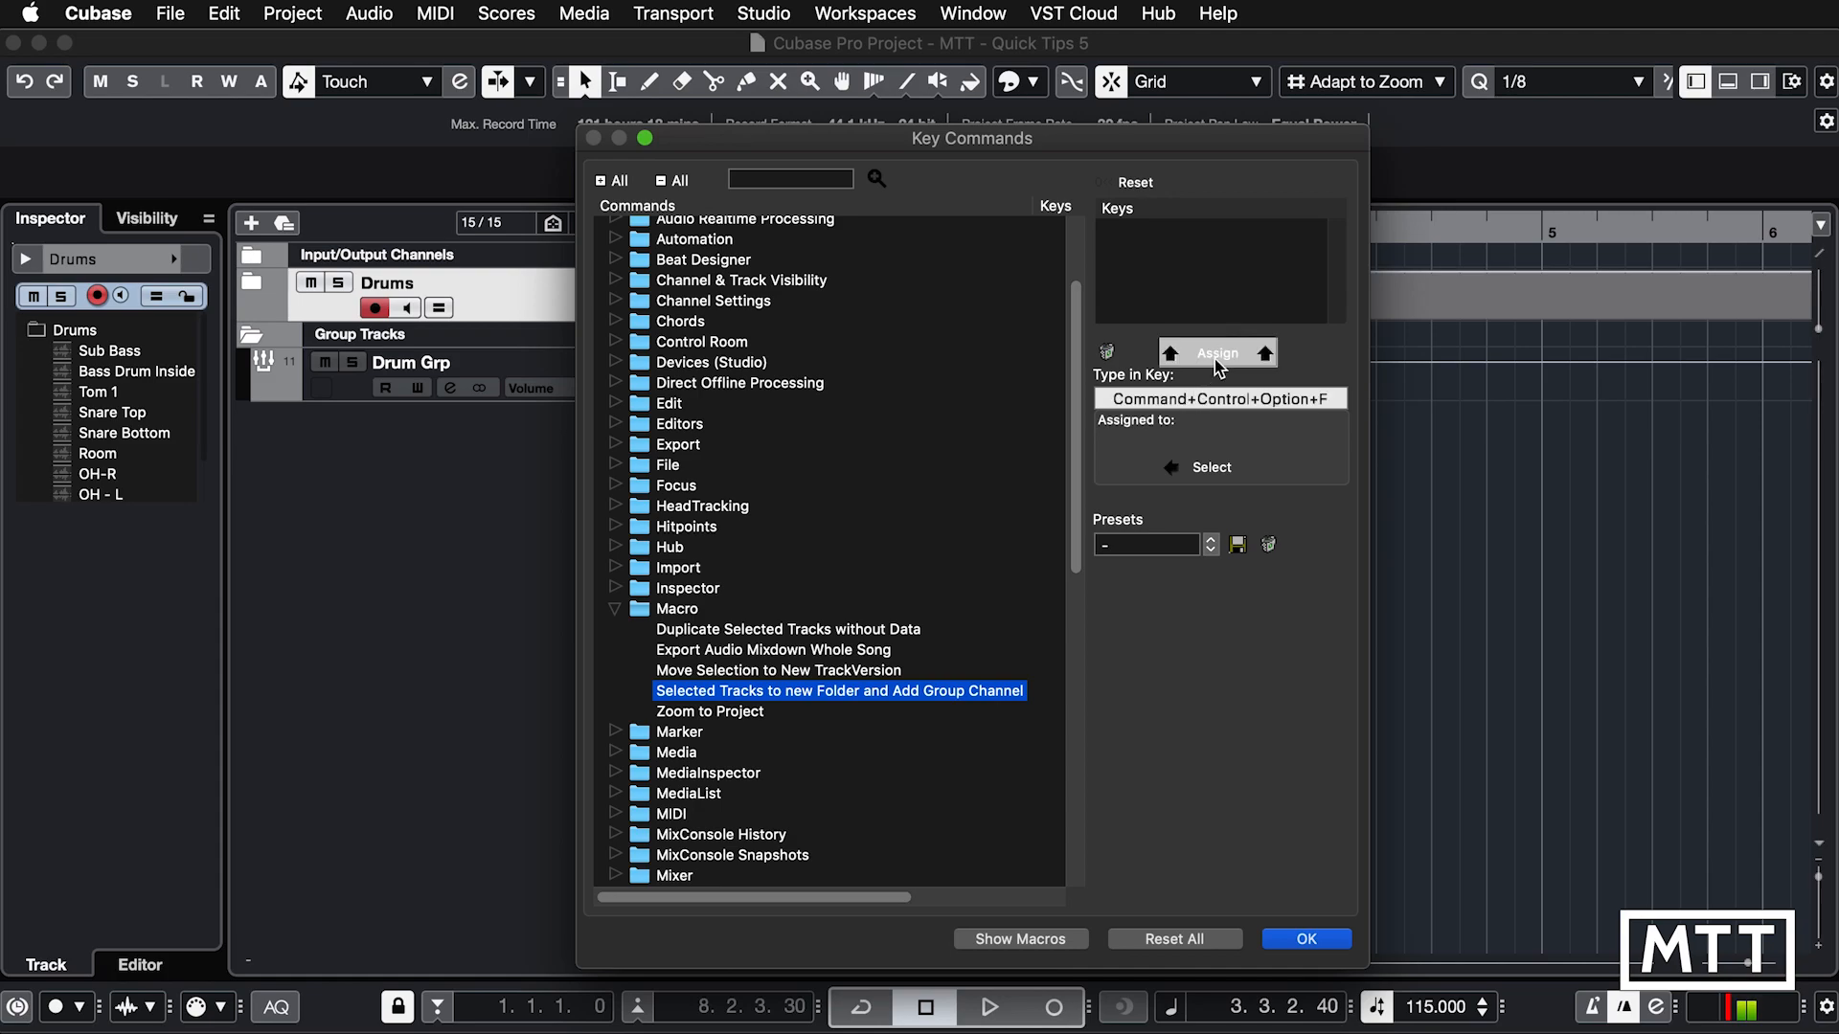
{"action": "left_click", "coordinate": [1218, 353]}
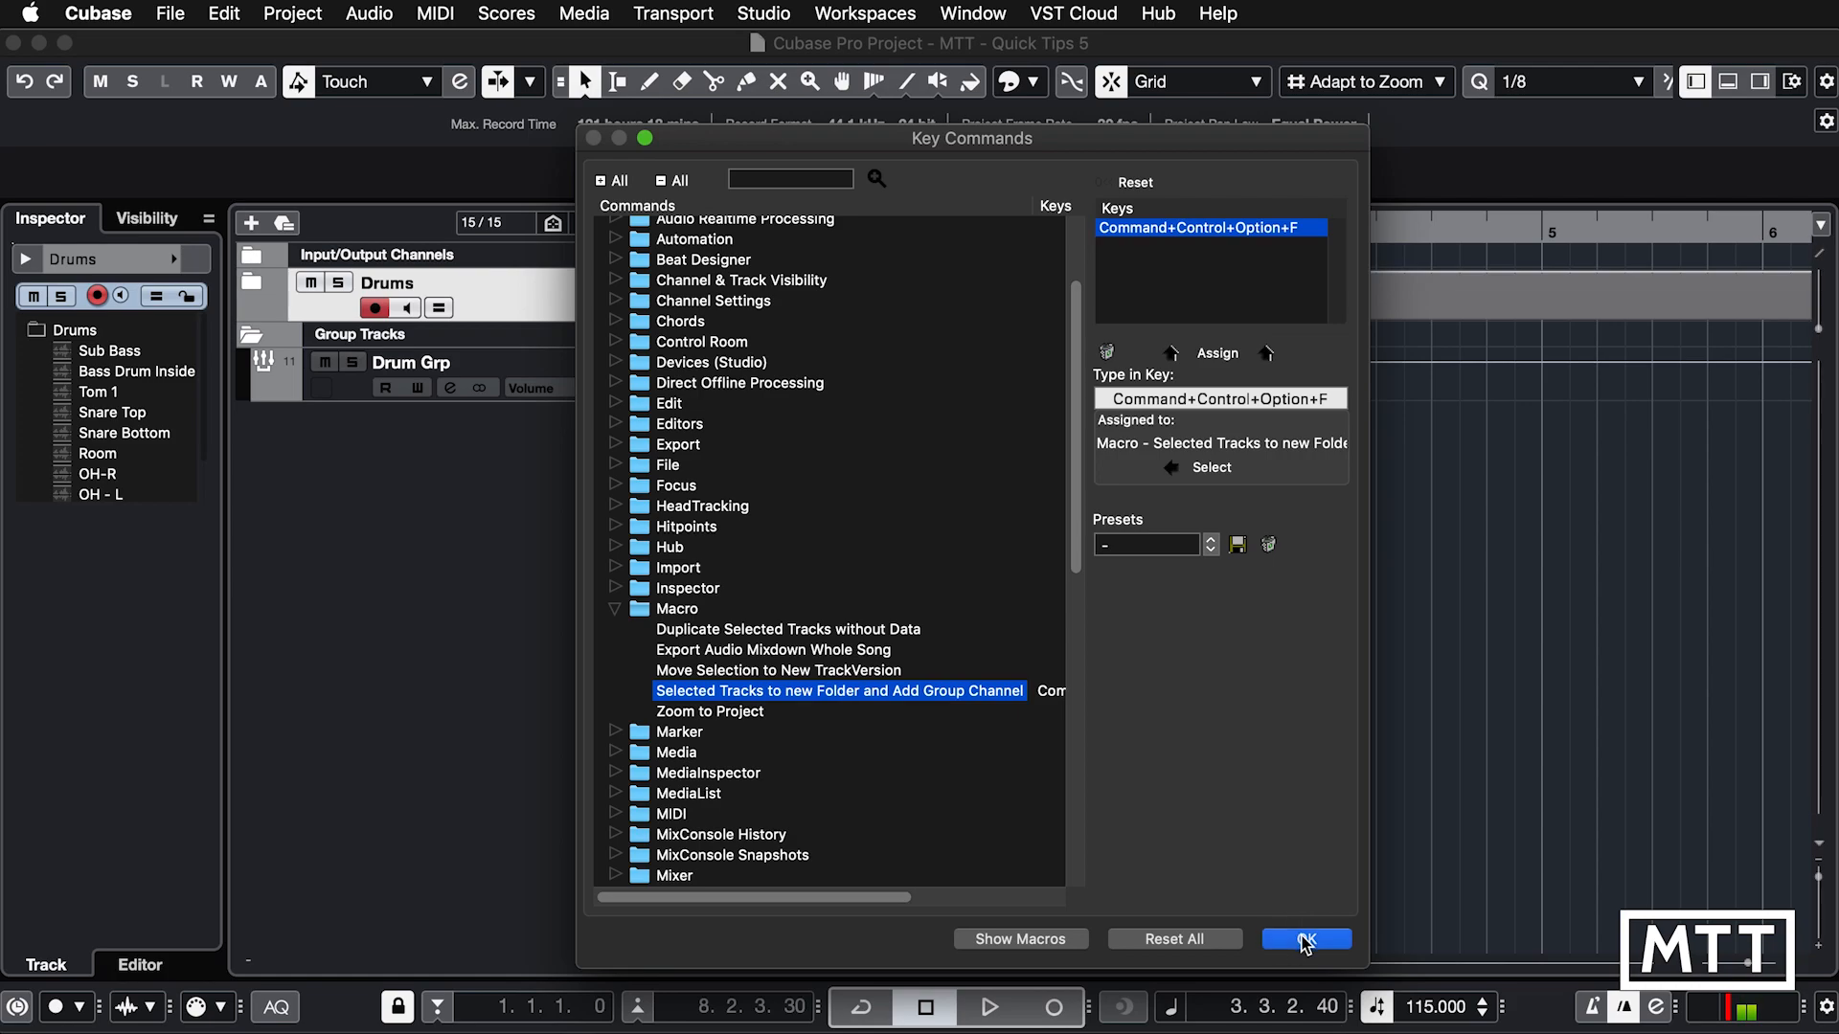
{"action": "left_click", "coordinate": [1306, 938]}
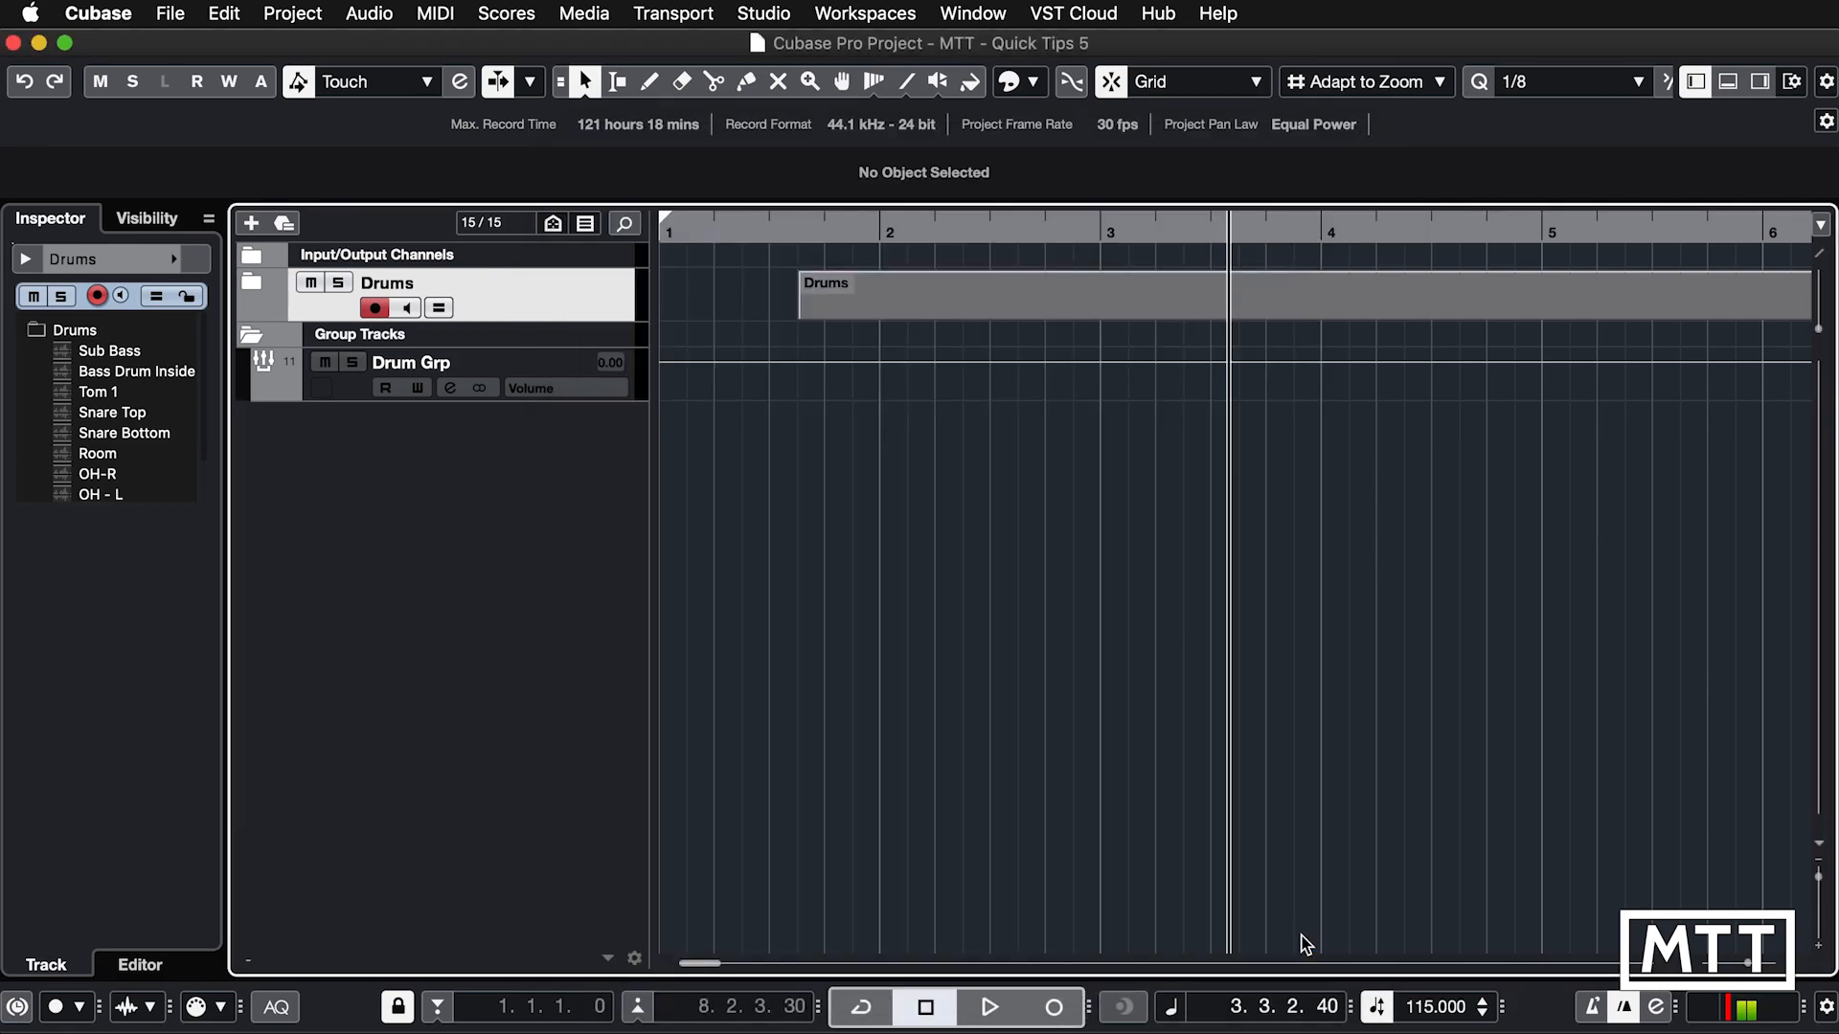